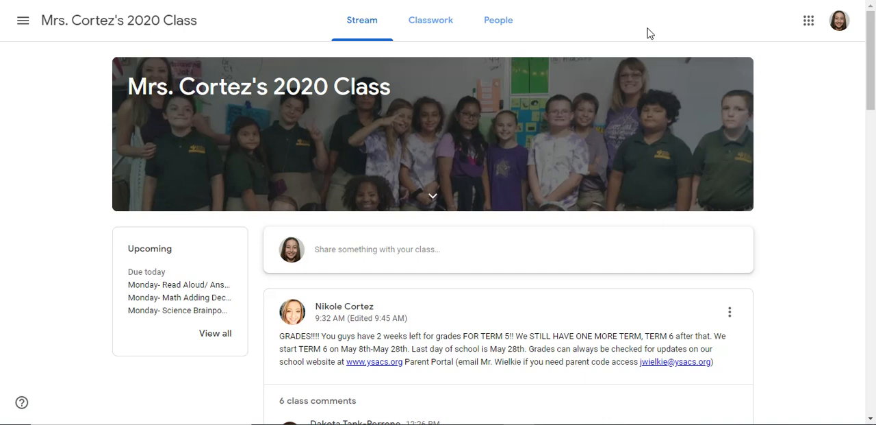
{"action": "mouse_move", "coordinate": [657, 19]}
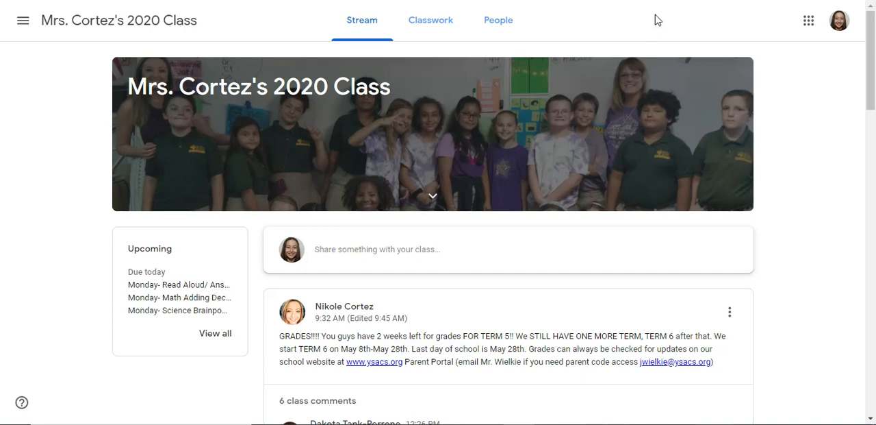
{"action": "mouse_move", "coordinate": [652, 27]}
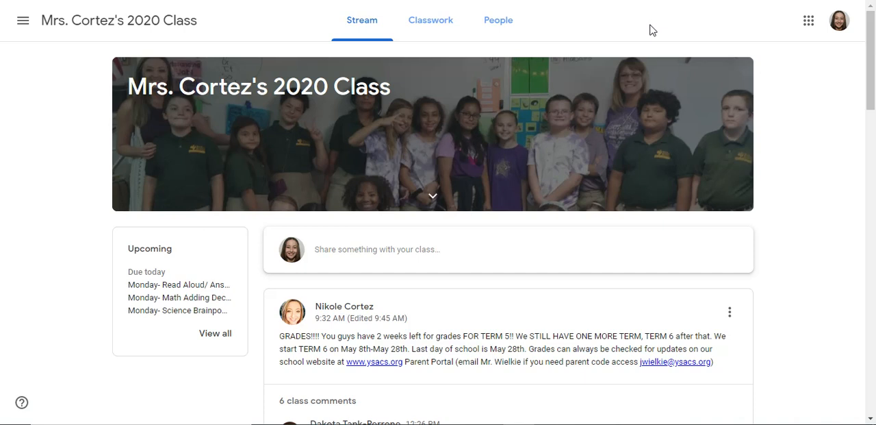
{"action": "mouse_move", "coordinate": [660, 30]}
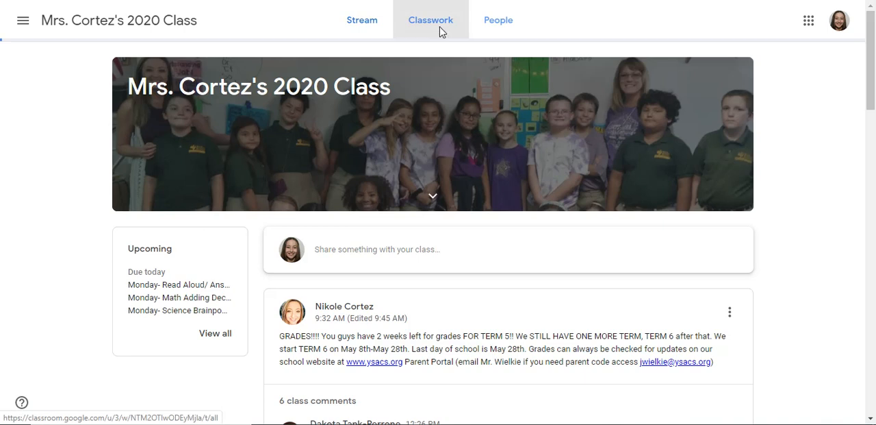
Go to Classwork and expand the Tuesday S.S. 3 Branches of Government assignment.
{"action": "left_click", "coordinate": [430, 20]}
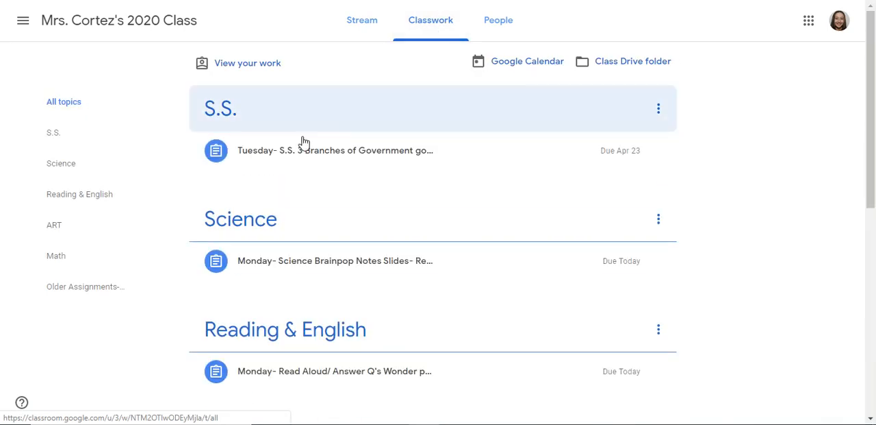
{"action": "mouse_move", "coordinate": [397, 265]}
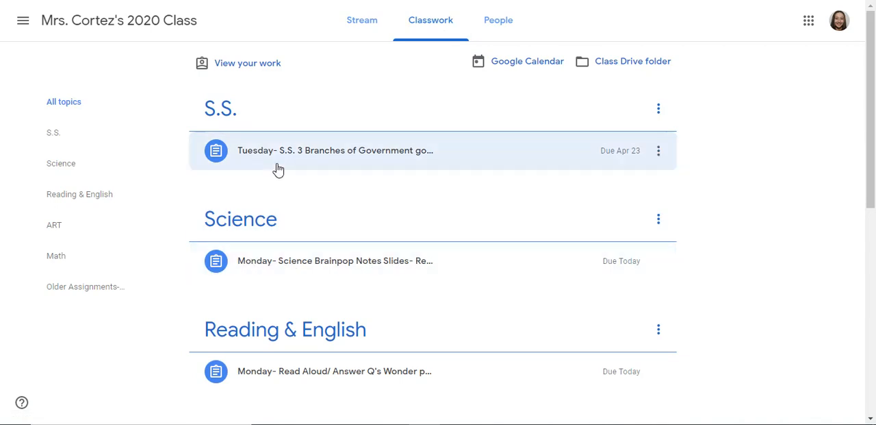
{"action": "mouse_move", "coordinate": [348, 162]}
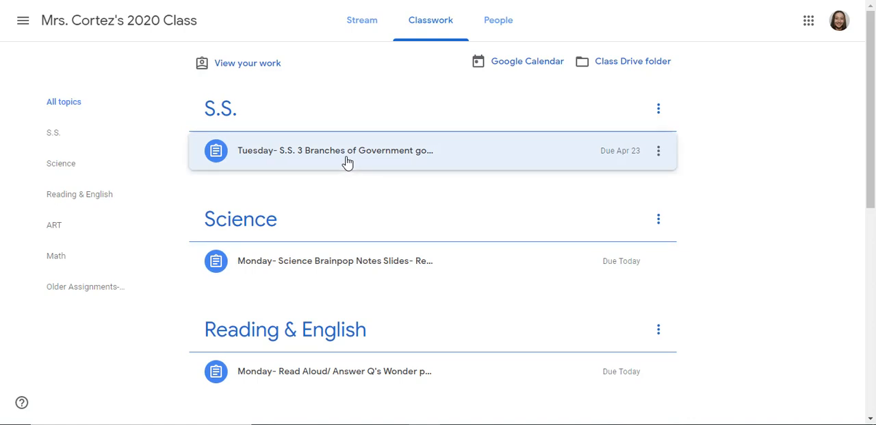
{"action": "left_click", "coordinate": [334, 151]}
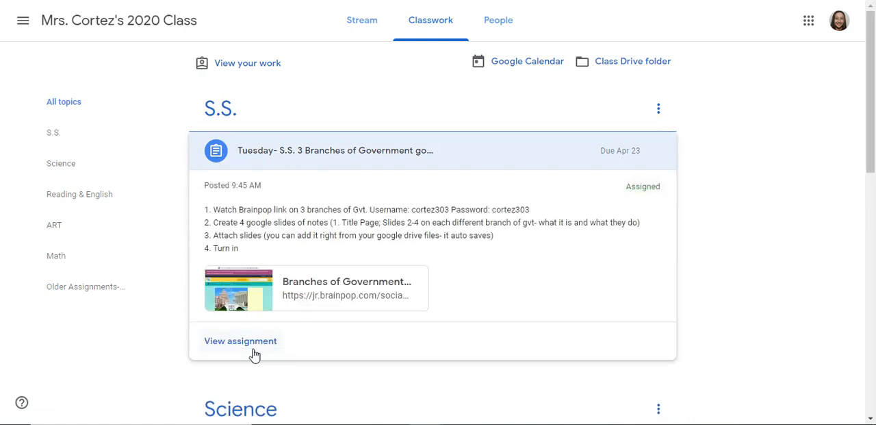
View the full page for the 3 Branches of Government Slides notes assignment.
{"action": "left_click", "coordinate": [241, 339]}
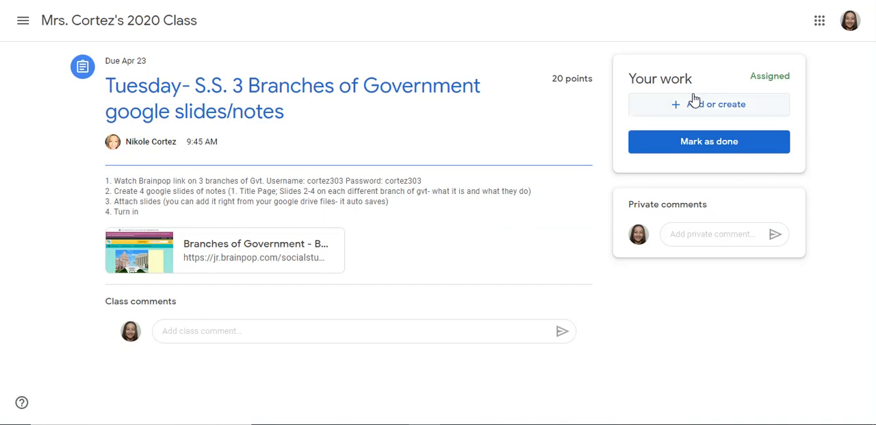
{"action": "mouse_move", "coordinate": [690, 64]}
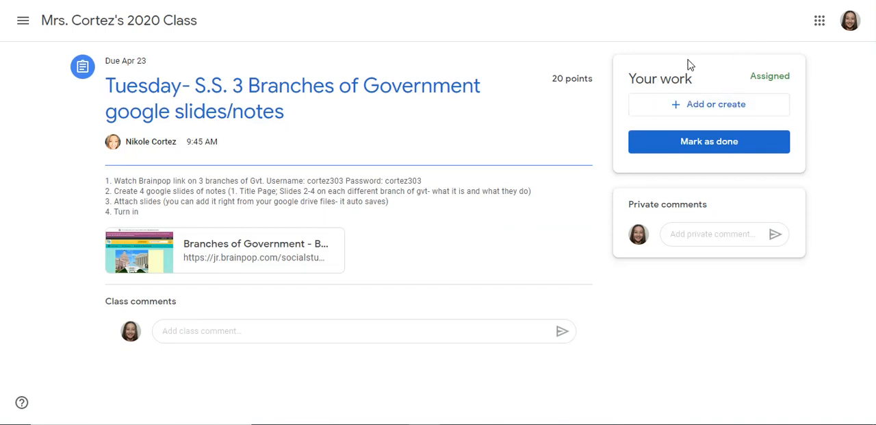
{"action": "mouse_move", "coordinate": [176, 178]}
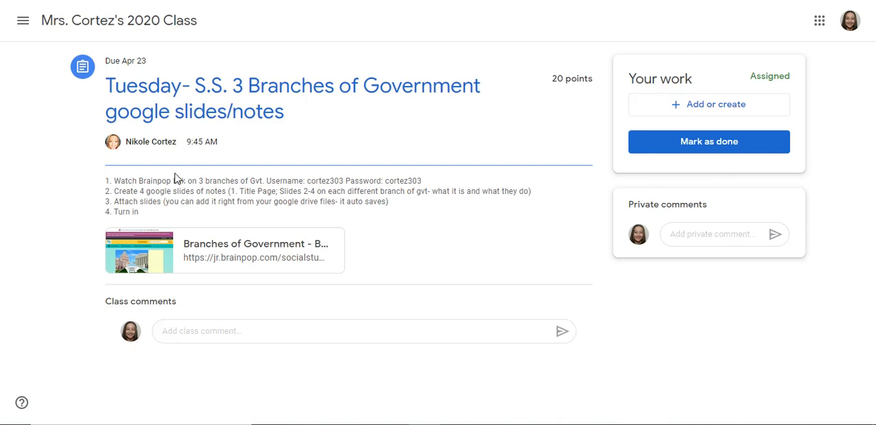
{"action": "mouse_move", "coordinate": [211, 189]}
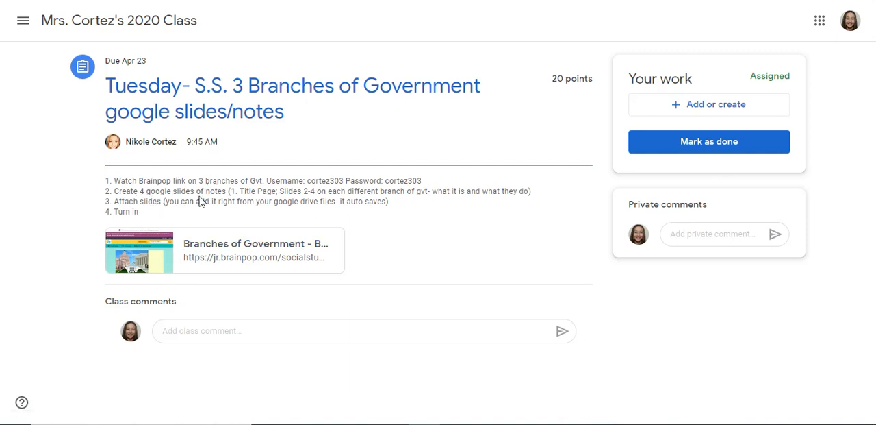
{"action": "mouse_move", "coordinate": [285, 197]}
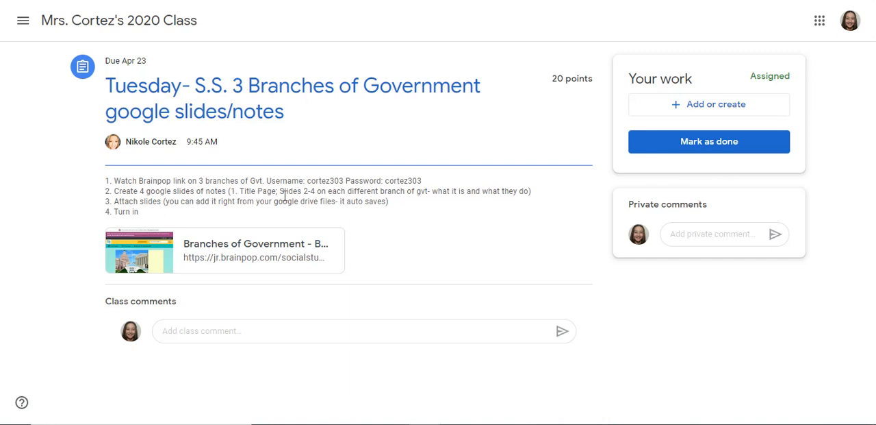
{"action": "mouse_move", "coordinate": [479, 201]}
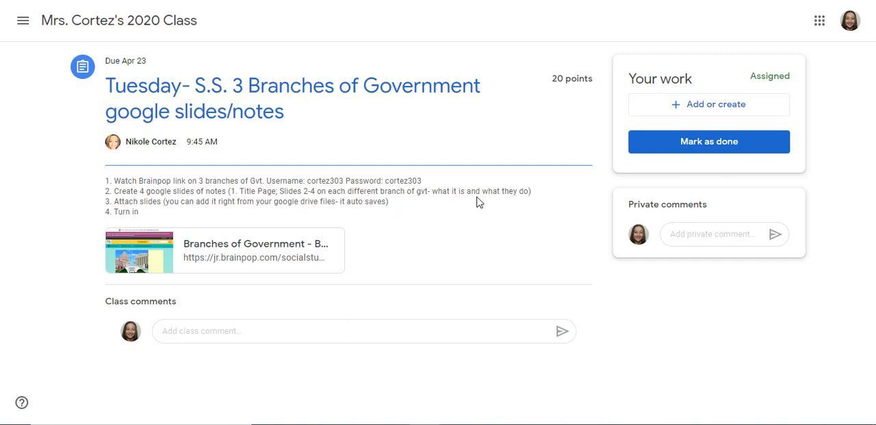
{"action": "mouse_move", "coordinate": [126, 230]}
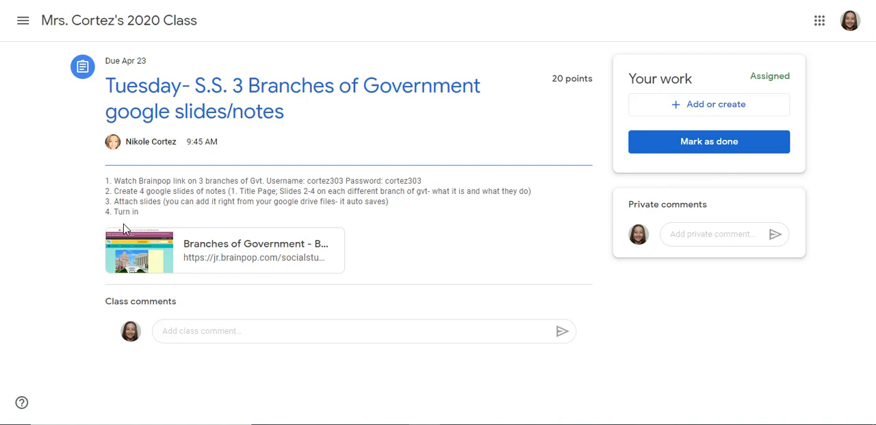
{"action": "mouse_move", "coordinate": [572, 192]}
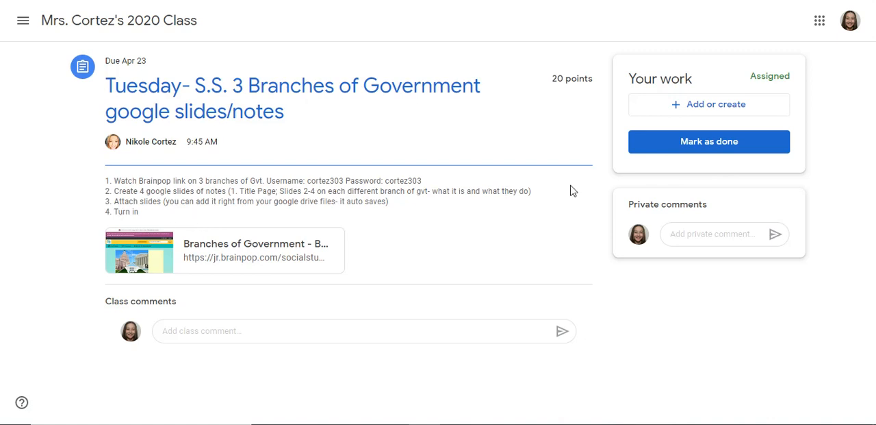
{"action": "mouse_move", "coordinate": [710, 104]}
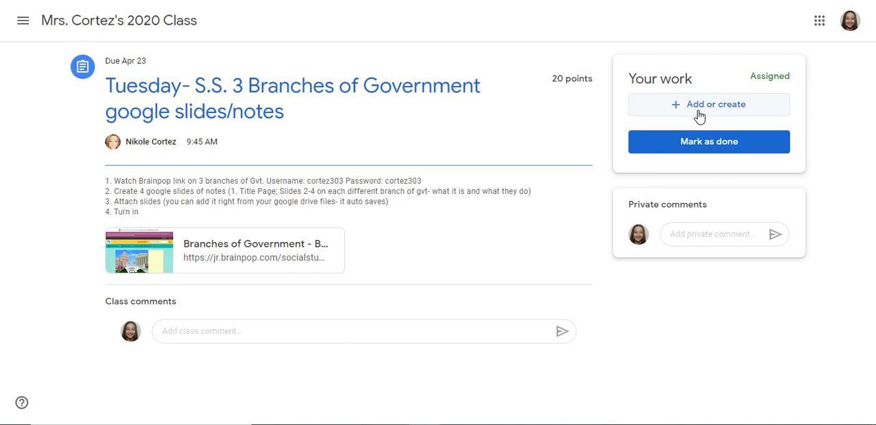
{"action": "mouse_move", "coordinate": [715, 115]}
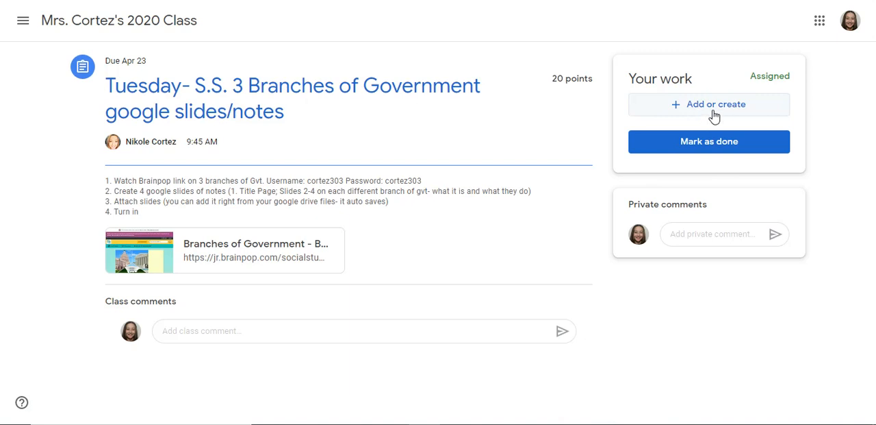
Create a new Google Slides presentation under Your work via Add or create.
{"action": "left_click", "coordinate": [710, 104]}
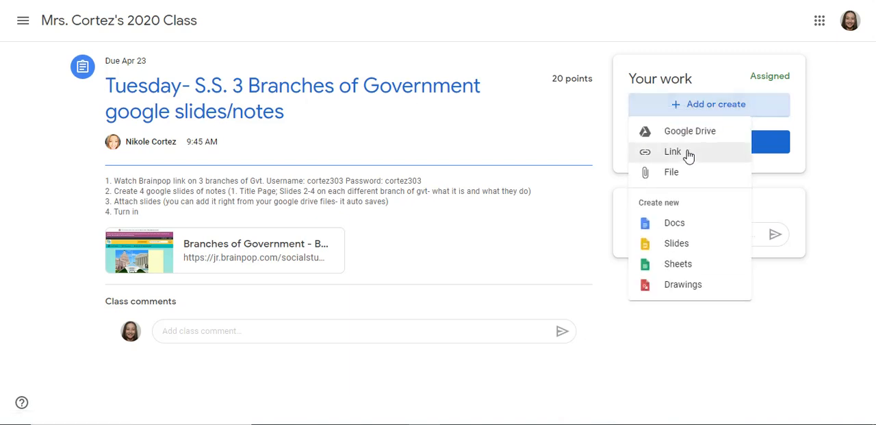
{"action": "mouse_move", "coordinate": [691, 132]}
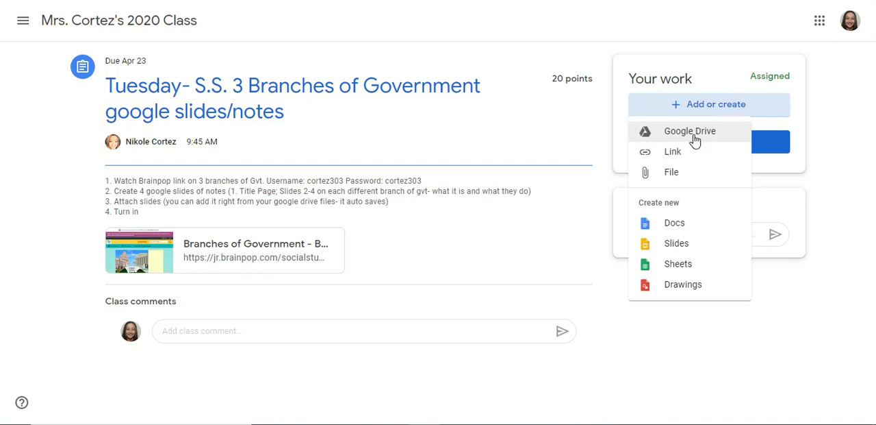
{"action": "mouse_move", "coordinate": [684, 221]}
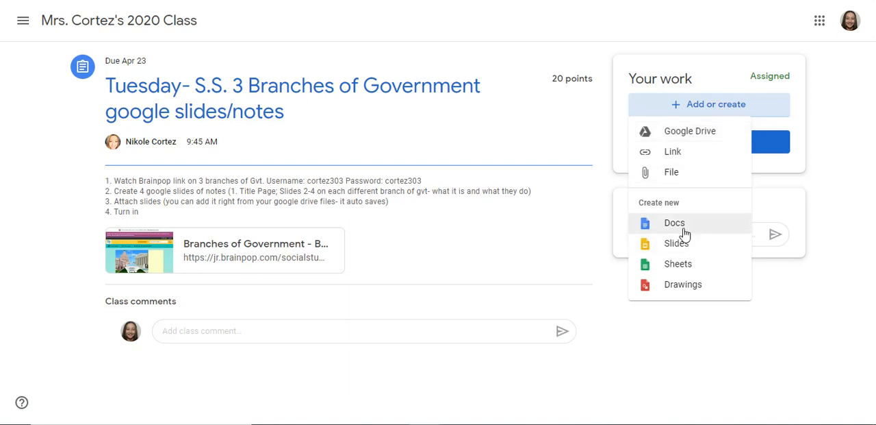
{"action": "left_click", "coordinate": [677, 244]}
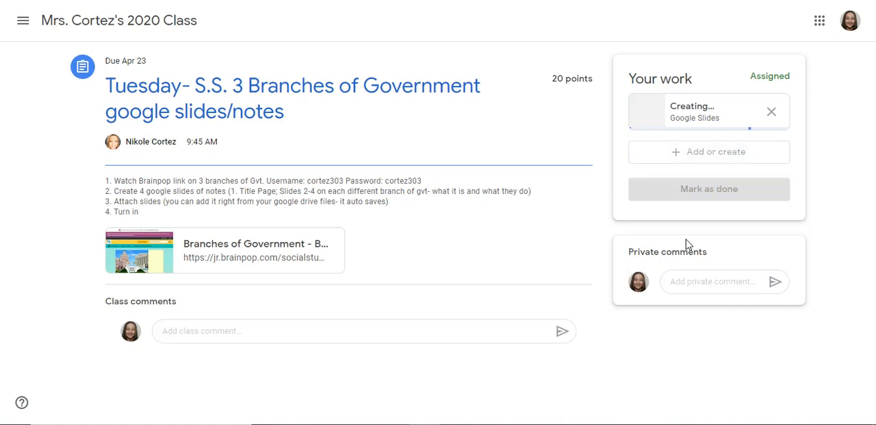
{"action": "mouse_move", "coordinate": [674, 244]}
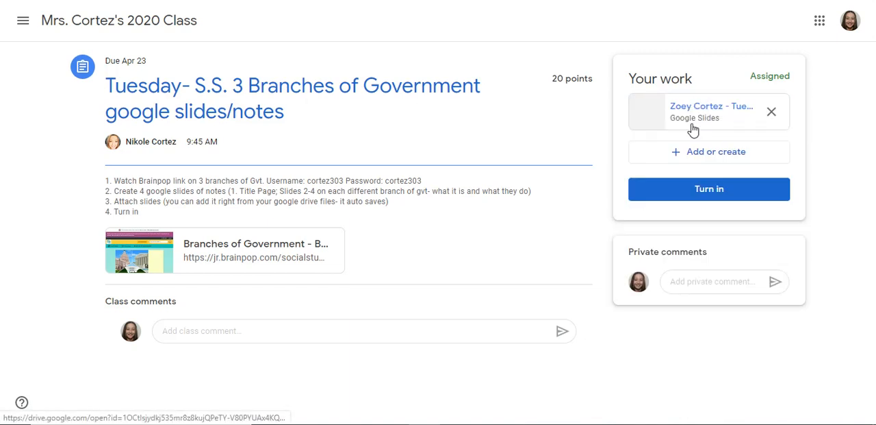
Open the attached presentation and title its first slide '3 Branches of Government'.
{"action": "left_click", "coordinate": [712, 111]}
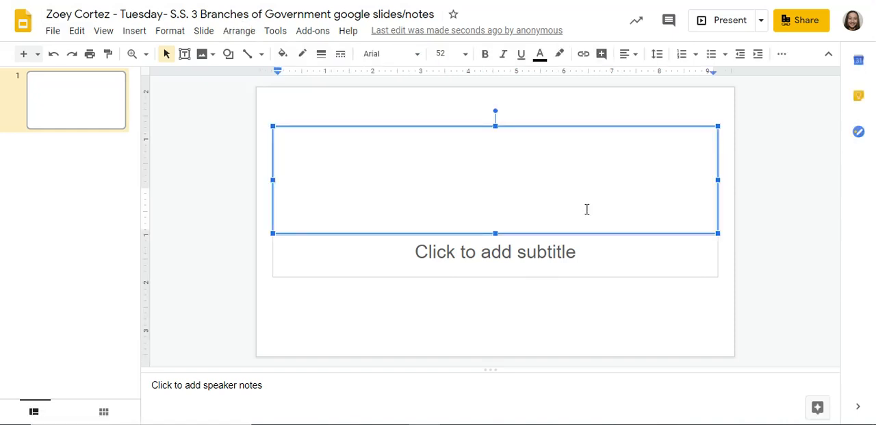
{"action": "type", "text": "3 Branc"}
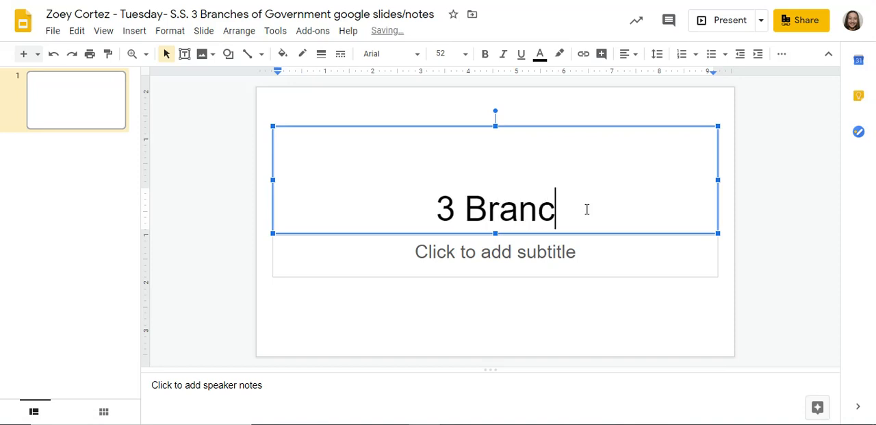
{"action": "type", "text": "hes of Gove"}
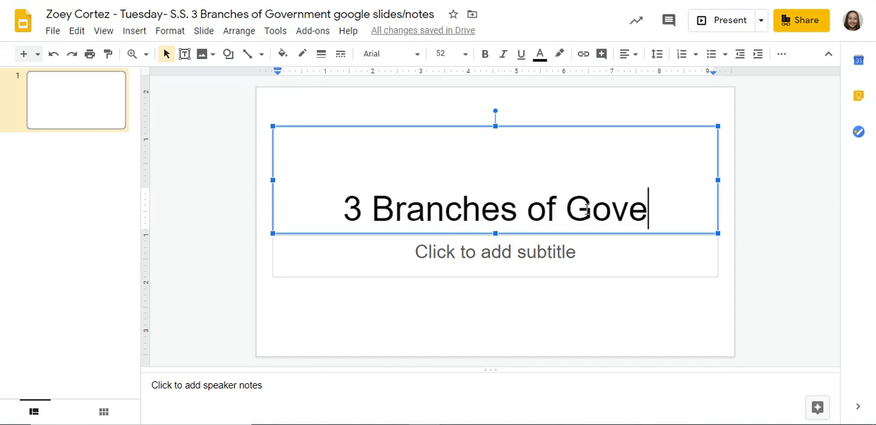
{"action": "type", "text": "rnment"}
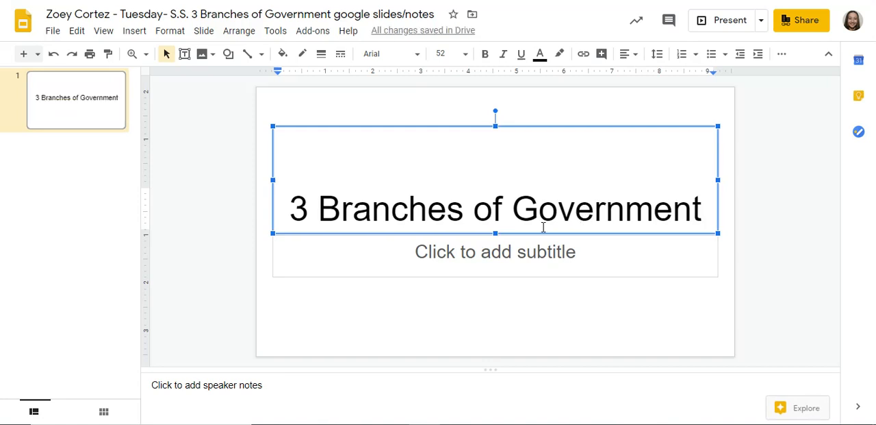
{"action": "mouse_move", "coordinate": [484, 287]}
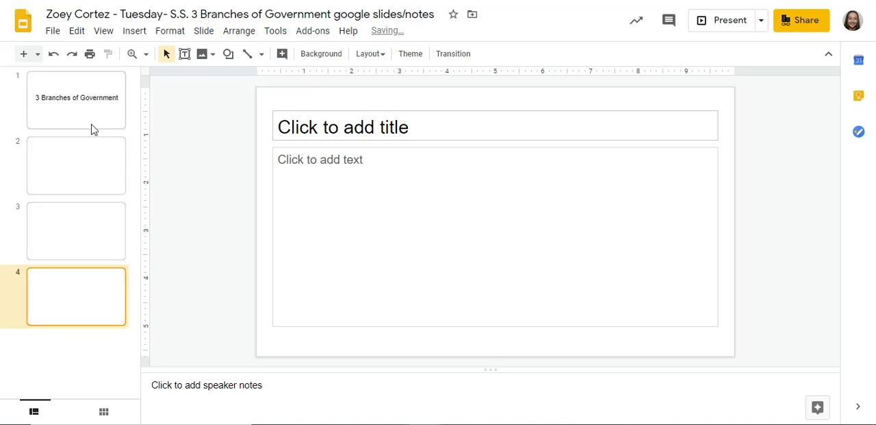
{"action": "mouse_move", "coordinate": [87, 114]}
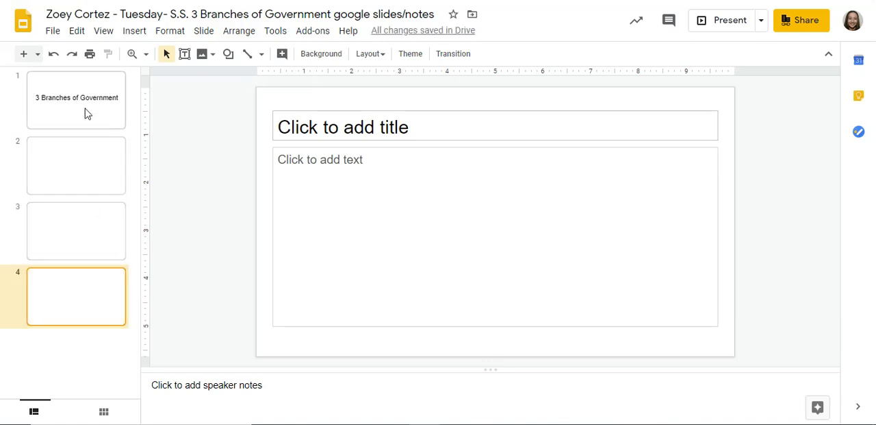
{"action": "mouse_move", "coordinate": [814, 93]}
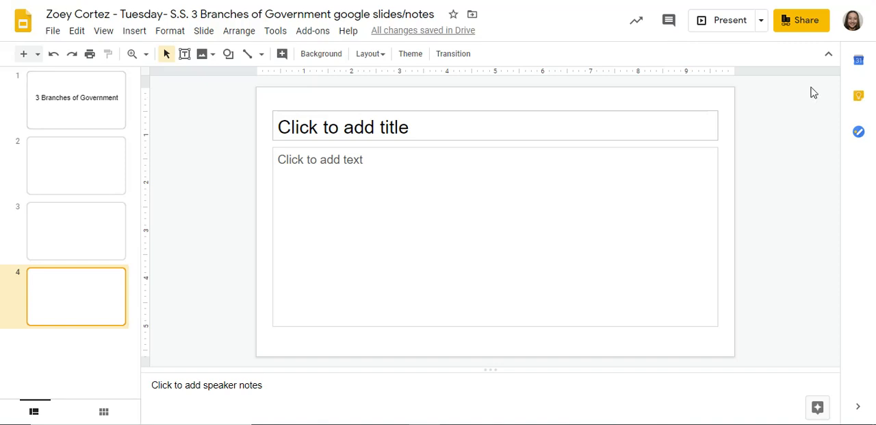
{"action": "mouse_move", "coordinate": [68, 194]}
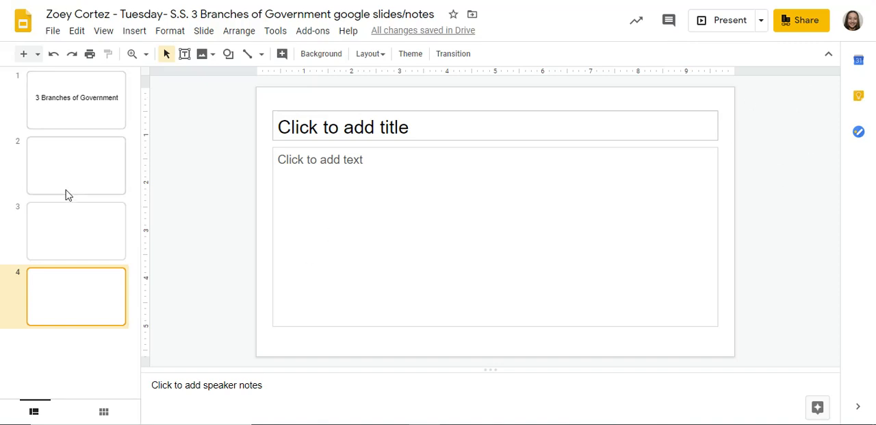
{"action": "mouse_move", "coordinate": [78, 168]}
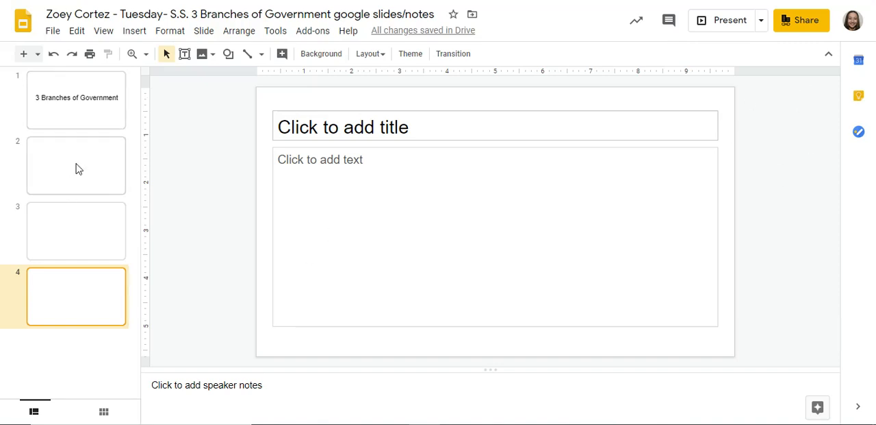
Visit the second slide, then return to the title slide in the filmstrip.
{"action": "left_click", "coordinate": [76, 165]}
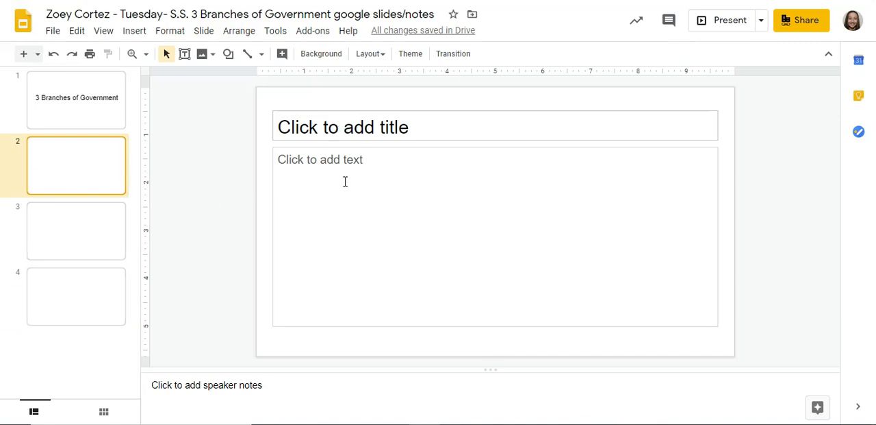
{"action": "left_click", "coordinate": [77, 99]}
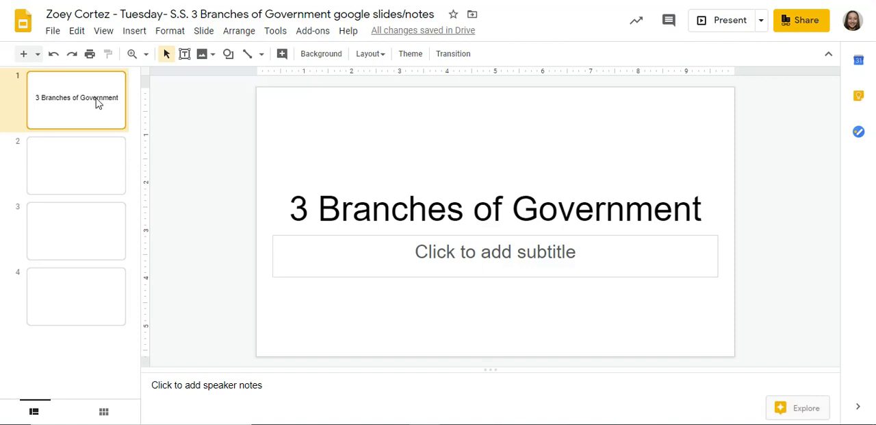
{"action": "mouse_move", "coordinate": [783, 50]}
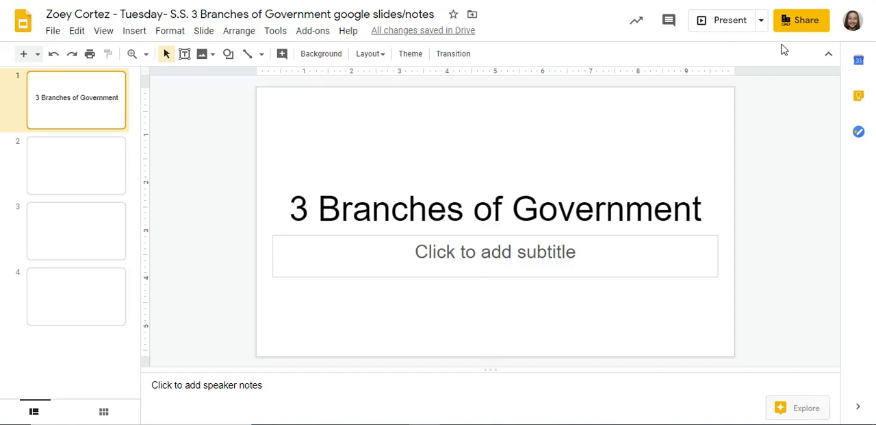
{"action": "mouse_move", "coordinate": [803, 27]}
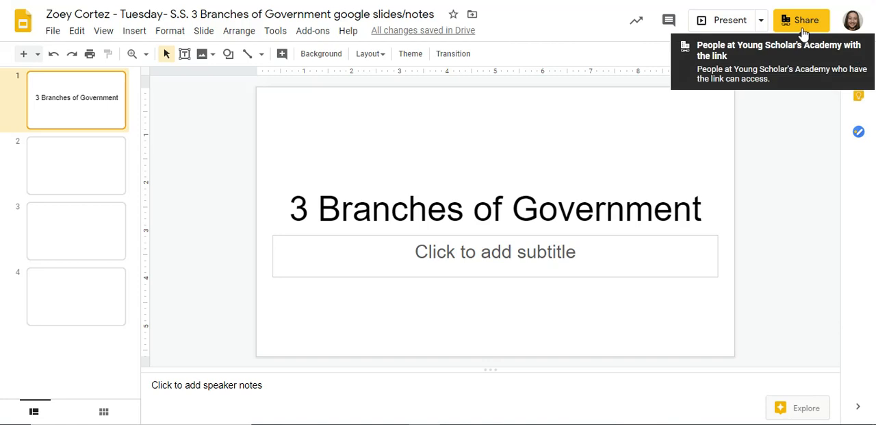
{"action": "mouse_move", "coordinate": [799, 158]}
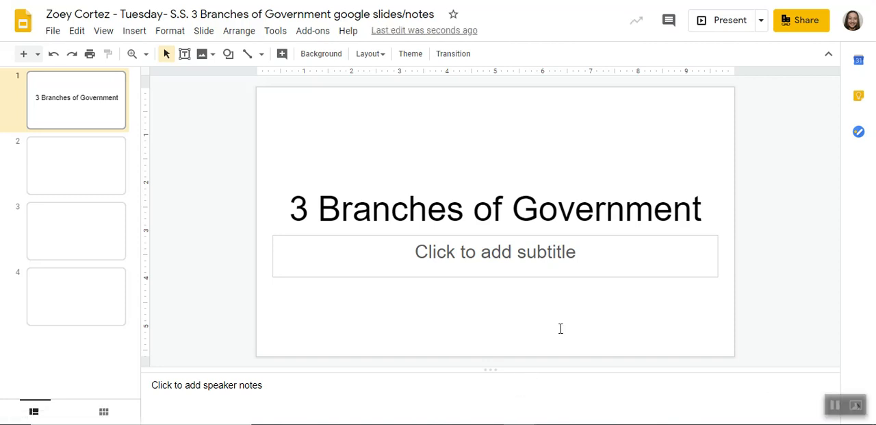
{"action": "mouse_move", "coordinate": [838, 139]}
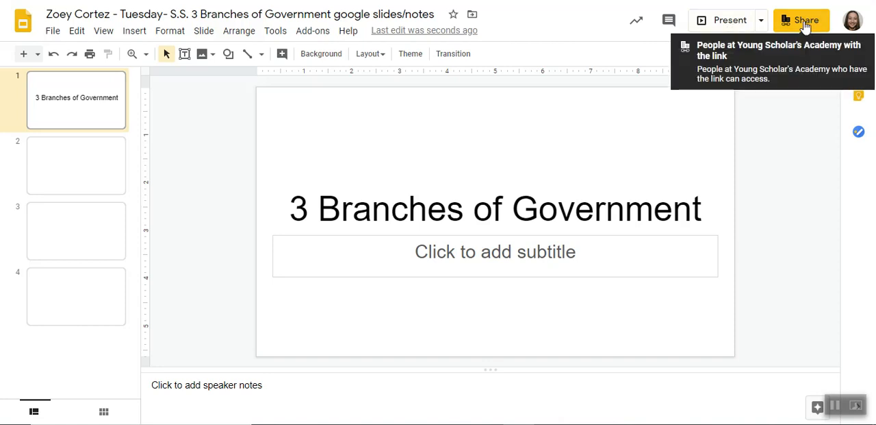
{"action": "mouse_move", "coordinate": [777, 44]}
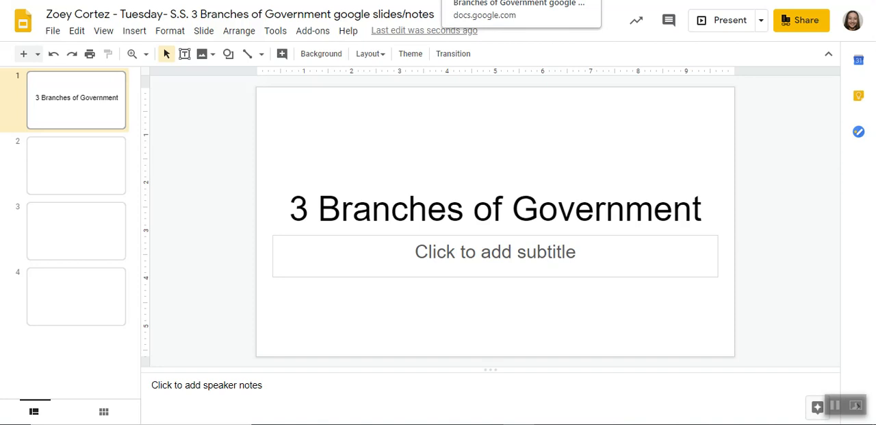
{"action": "mouse_move", "coordinate": [565, 8]}
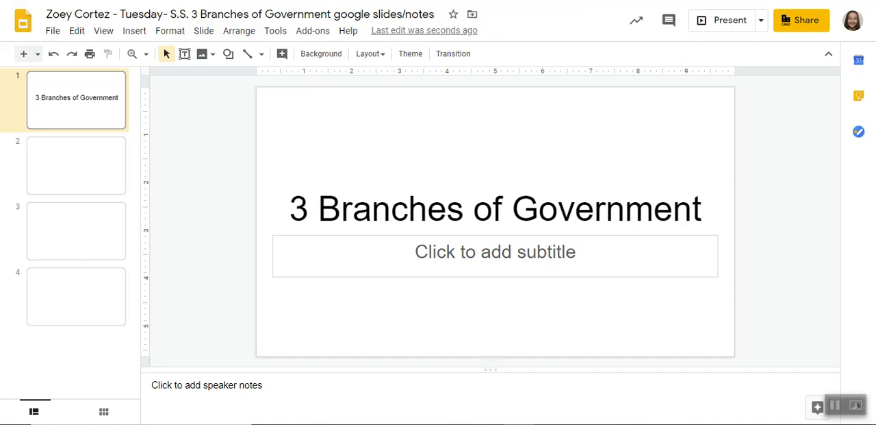
{"action": "mouse_move", "coordinate": [520, 34]}
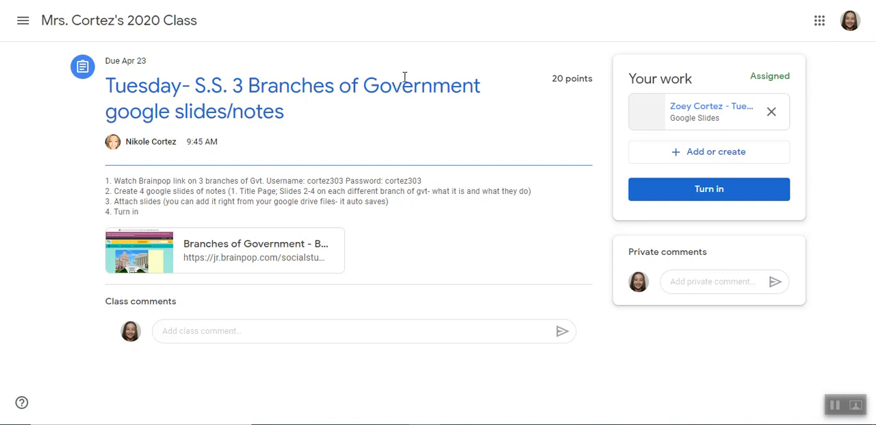
{"action": "mouse_move", "coordinate": [713, 110]}
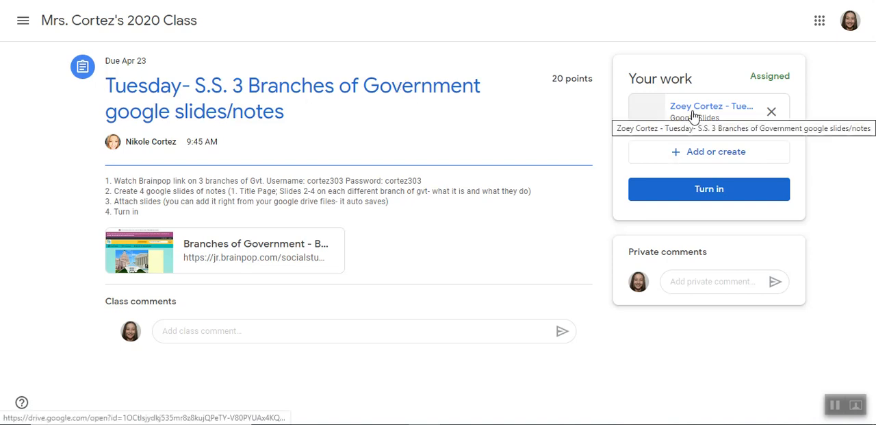
Return to the Classroom assignment page showing the attached four-slide presentation.
{"action": "left_click", "coordinate": [712, 110]}
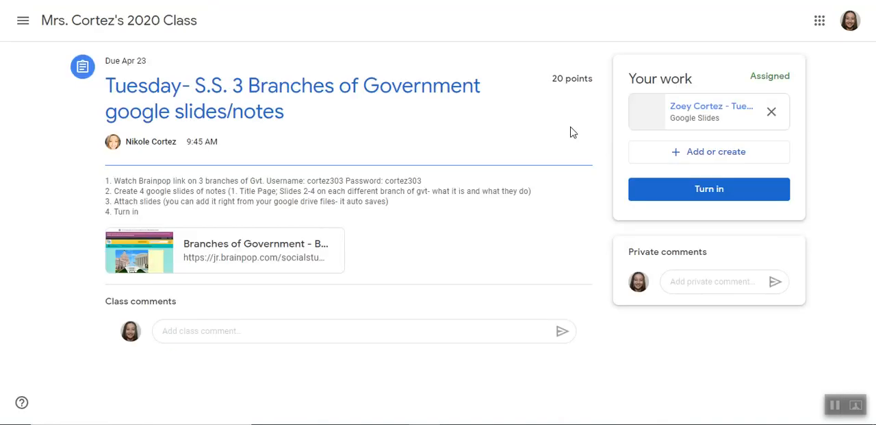
{"action": "mouse_move", "coordinate": [709, 189]}
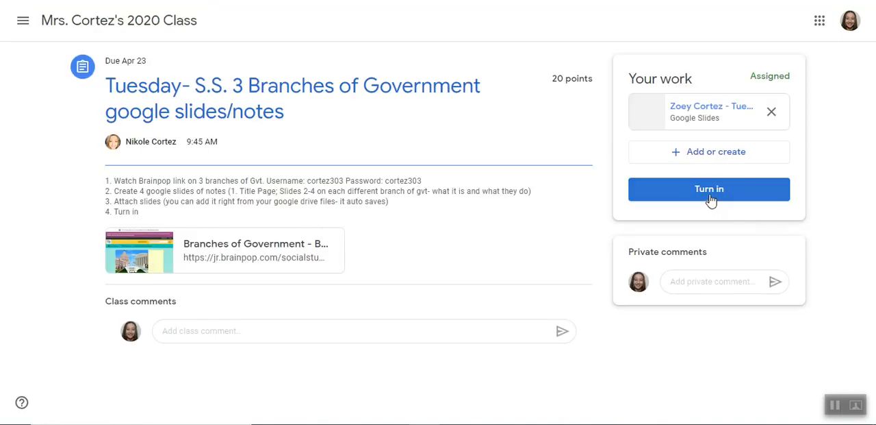
Turn in the assignment with its attached notes slides and confirm.
{"action": "left_click", "coordinate": [709, 189]}
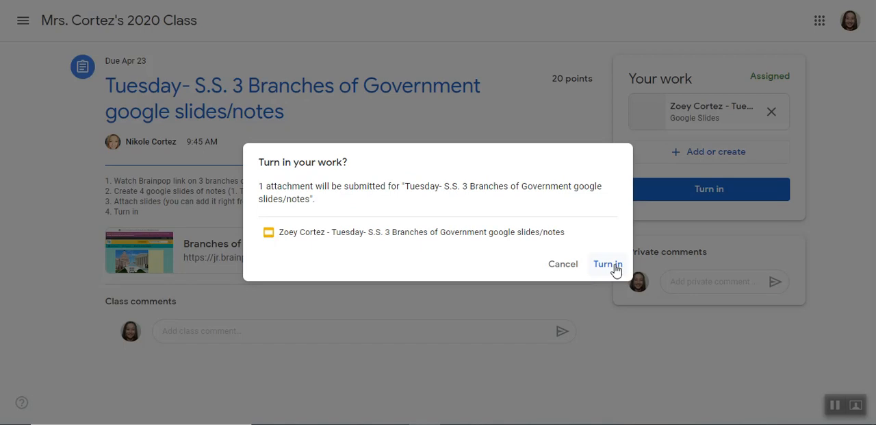
{"action": "left_click", "coordinate": [608, 263]}
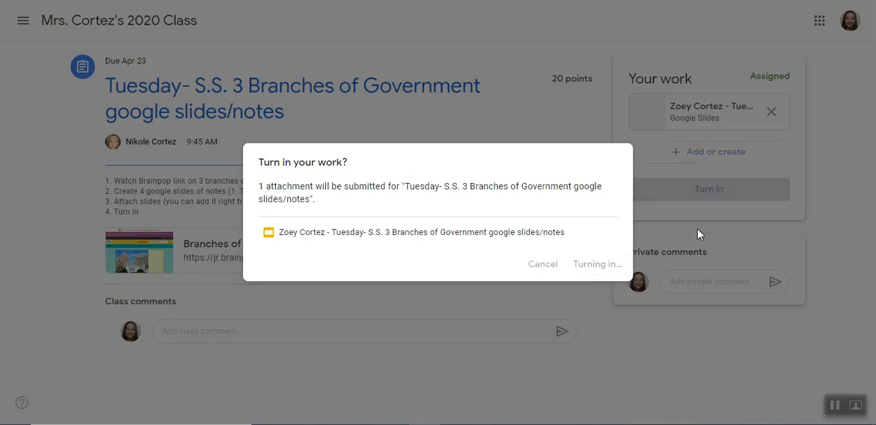
{"action": "left_click", "coordinate": [597, 263]}
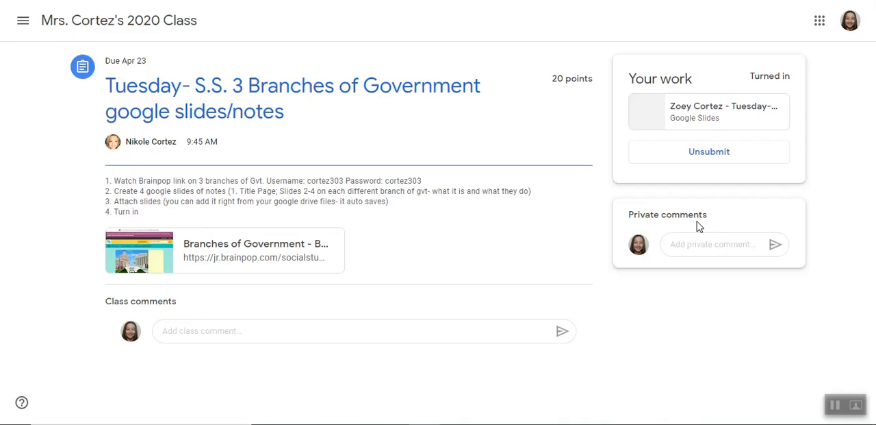
{"action": "mouse_move", "coordinate": [767, 62]}
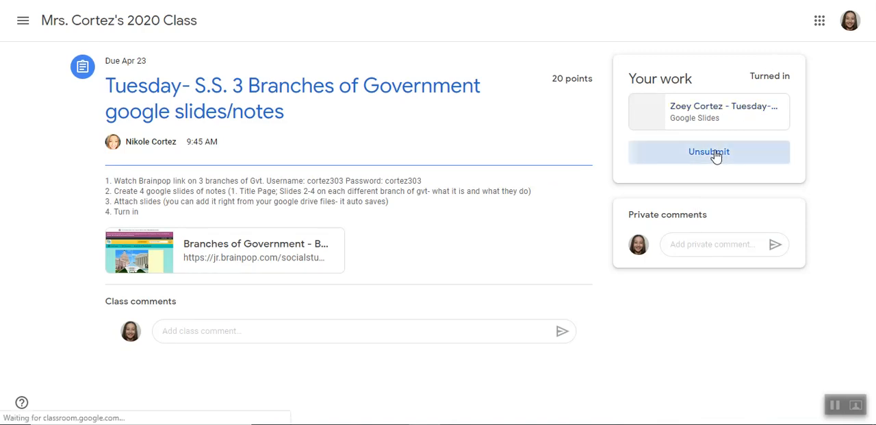
Unsubmit the work and confirm so the assignment returns to Assigned.
{"action": "left_click", "coordinate": [709, 151]}
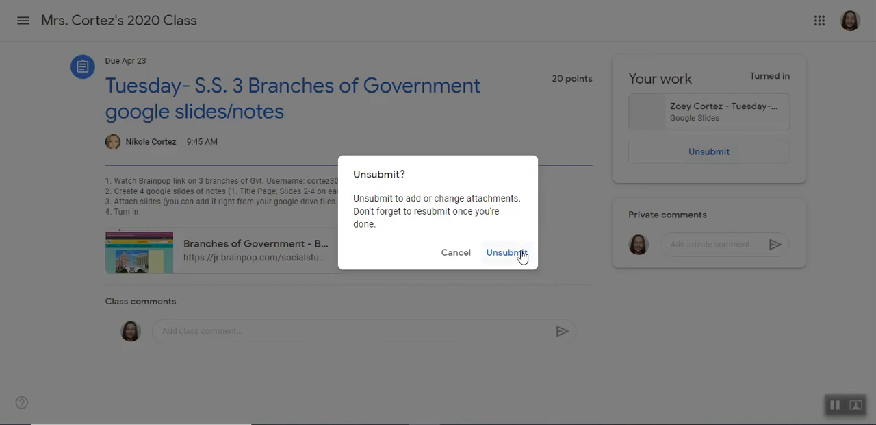
{"action": "left_click", "coordinate": [506, 252]}
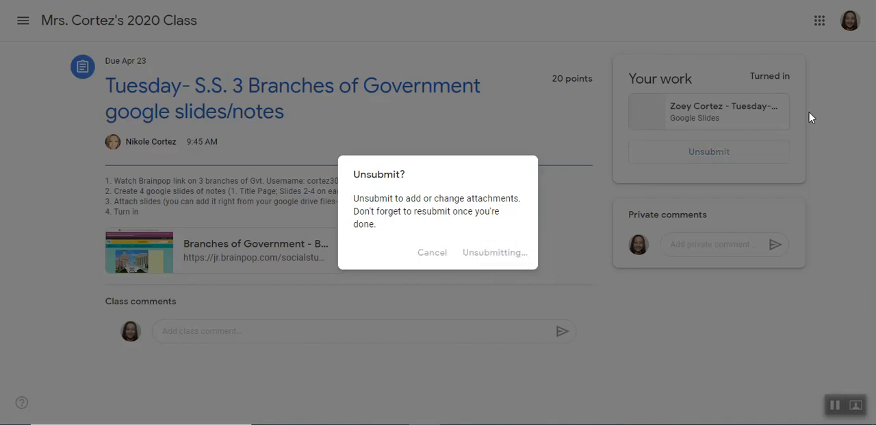
{"action": "left_click", "coordinate": [495, 252]}
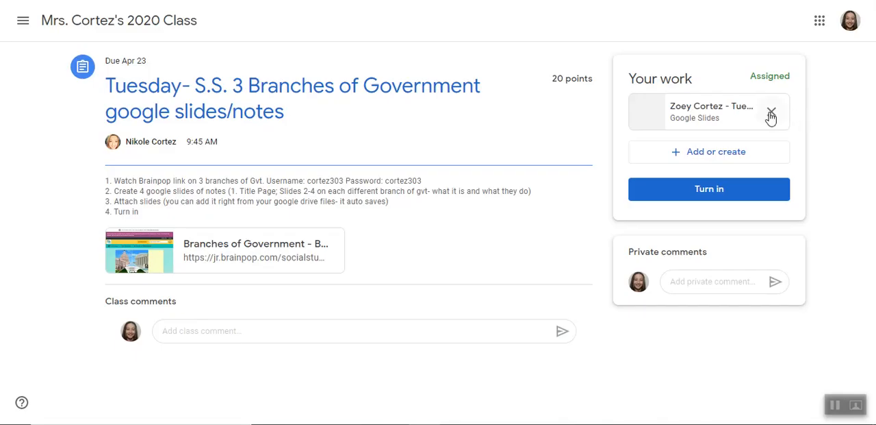
Remove the attached slides from Your work and launch Google Slides from the apps launcher.
{"action": "left_click", "coordinate": [771, 111]}
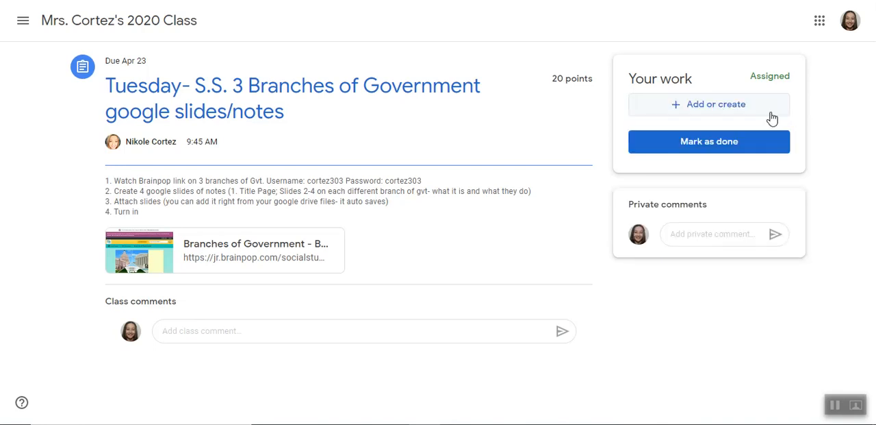
{"action": "left_click", "coordinate": [819, 19]}
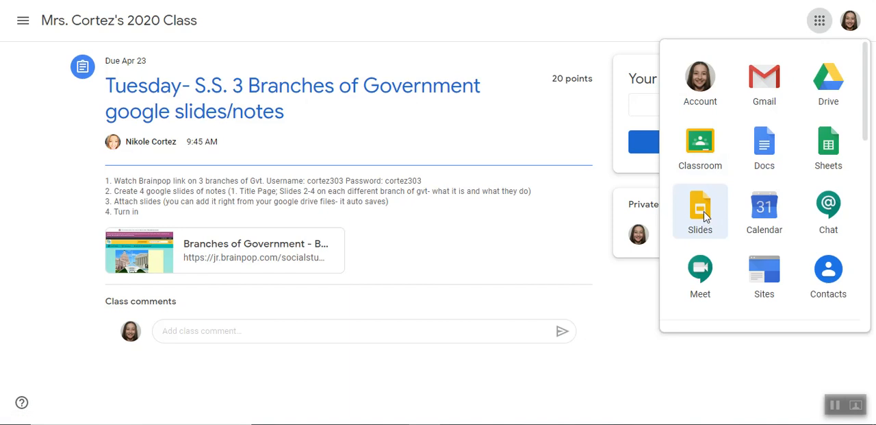
{"action": "left_click", "coordinate": [699, 211]}
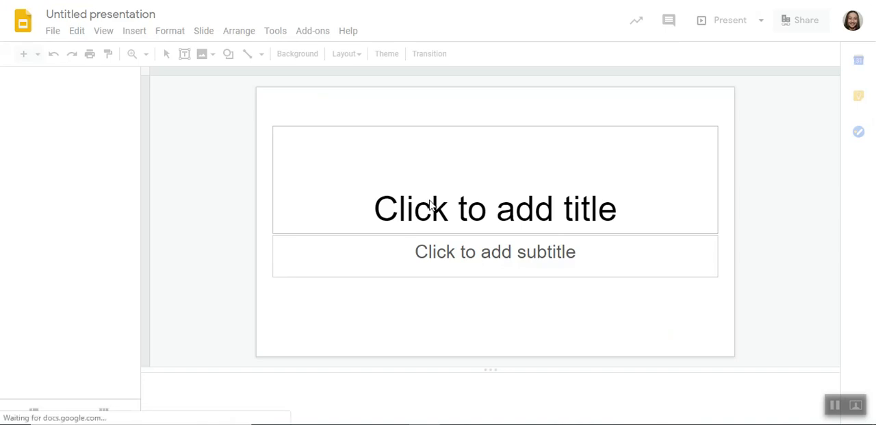
{"action": "mouse_move", "coordinate": [789, 192]}
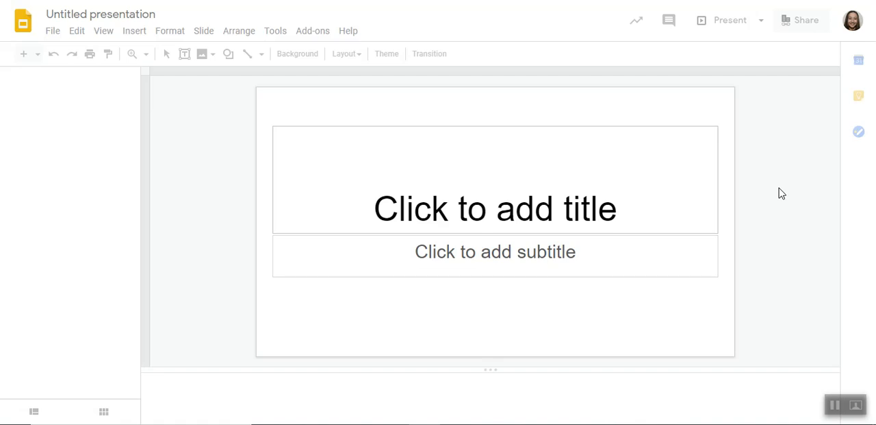
Apply the Shift theme to the new blank presentation.
{"action": "left_click", "coordinate": [386, 54]}
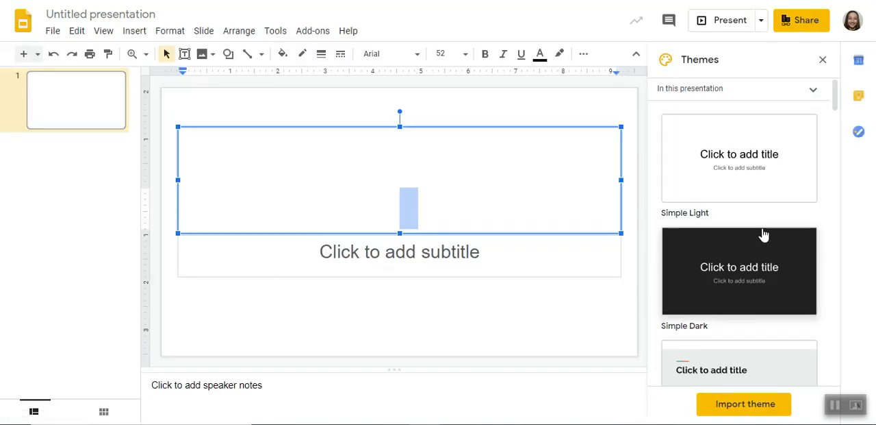
{"action": "scroll", "scroll_direction": "down", "scroll_amount": 3}
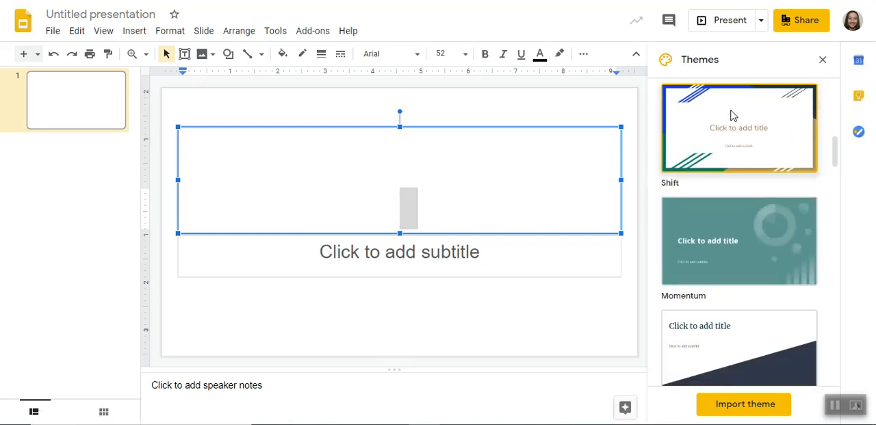
{"action": "left_click", "coordinate": [739, 127]}
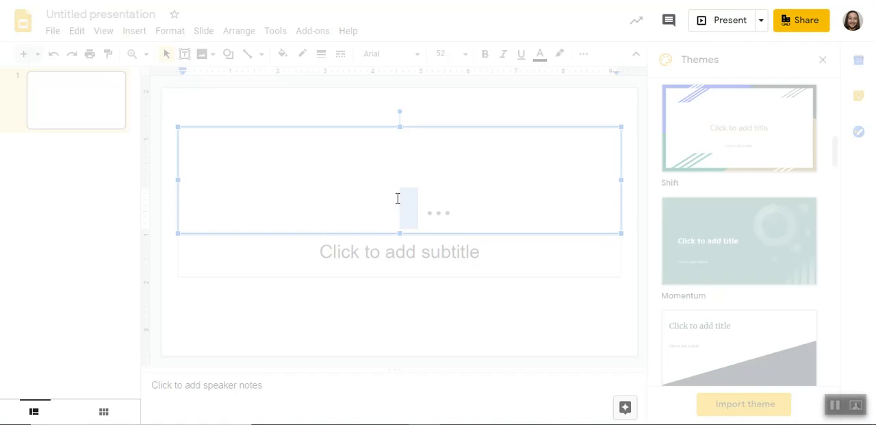
{"action": "left_click", "coordinate": [740, 127]}
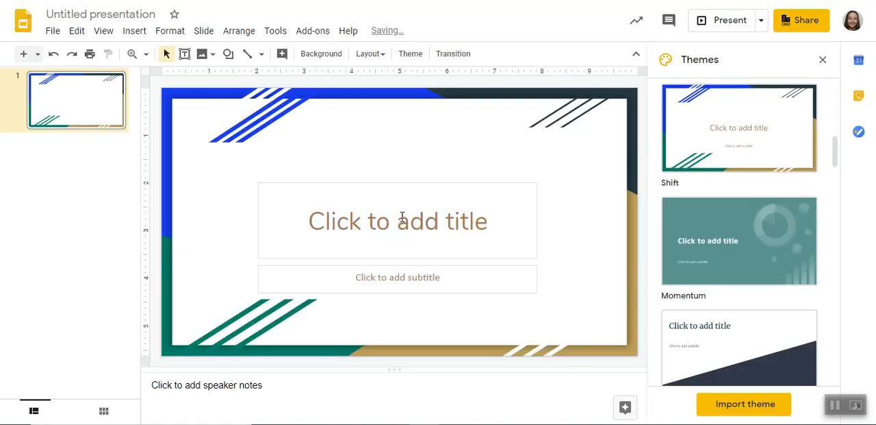
Title the first slide '3 Branches of Government'.
{"action": "left_click", "coordinate": [398, 219]}
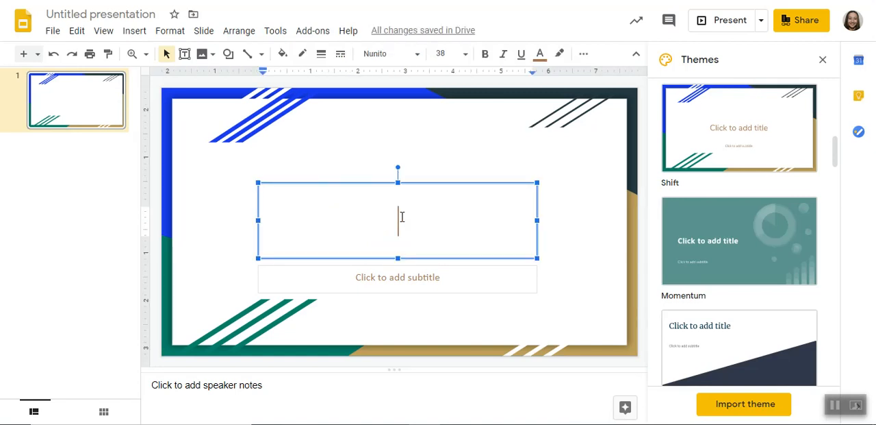
{"action": "type", "text": "3 Branches of Govern"}
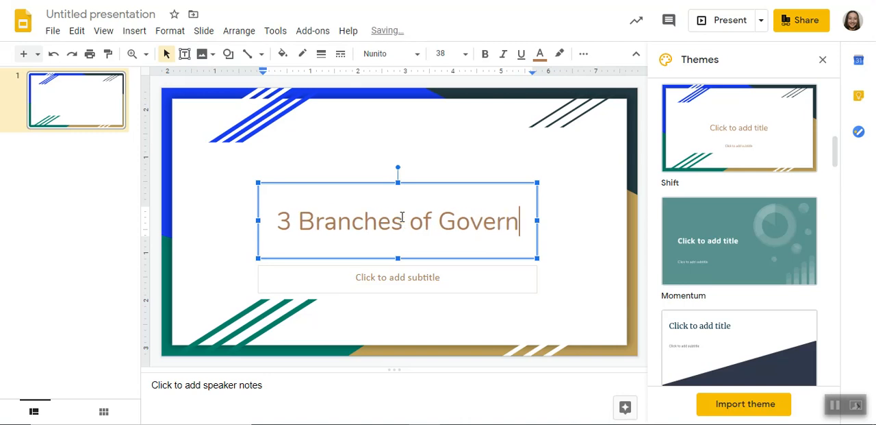
{"action": "type", "text": "ent"}
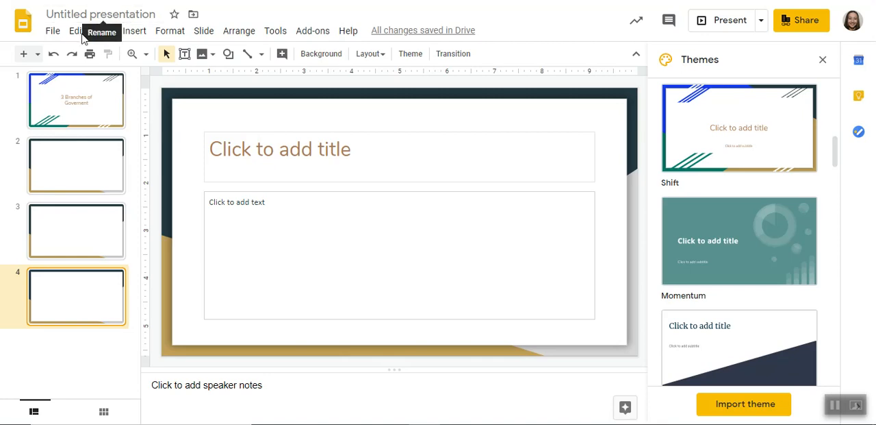
Rename the presentation '3 Branches of Governent' and close the Themes panel.
{"action": "left_click", "coordinate": [101, 14]}
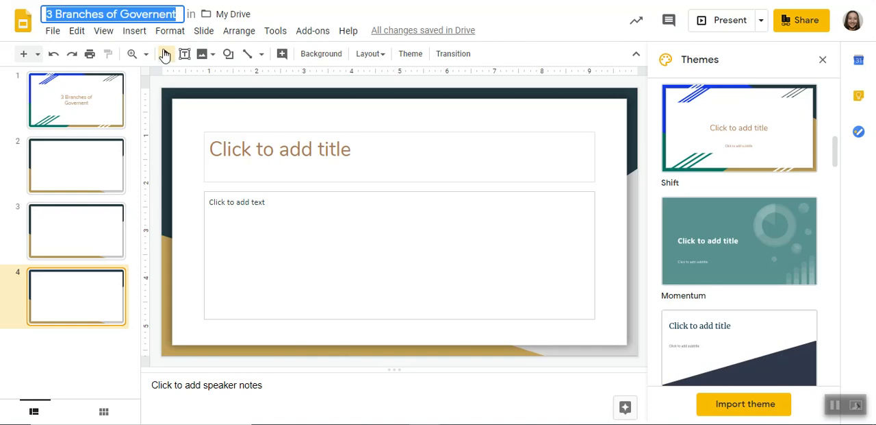
{"action": "mouse_move", "coordinate": [115, 53]}
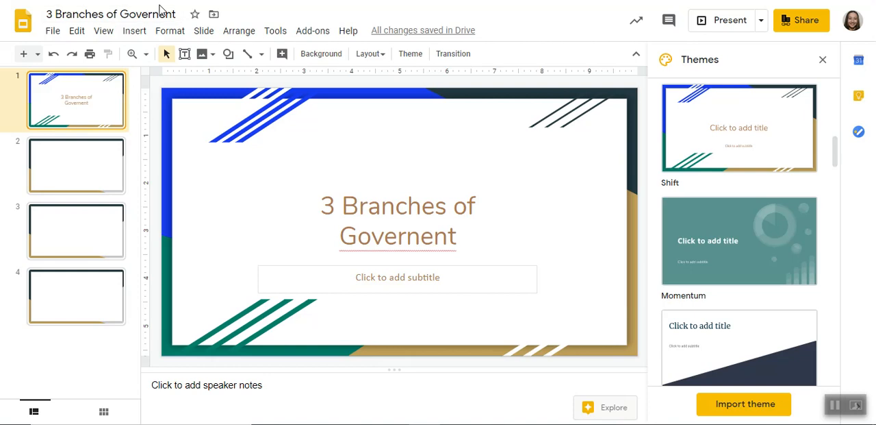
{"action": "mouse_move", "coordinate": [555, 101]}
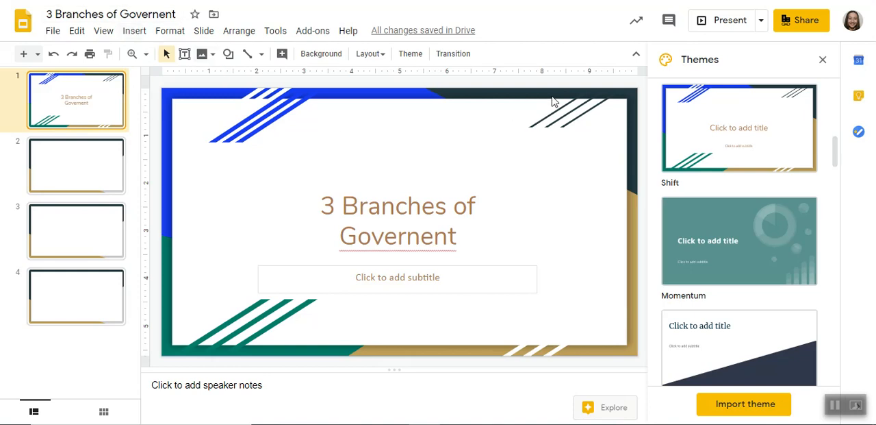
{"action": "mouse_move", "coordinate": [203, 126]}
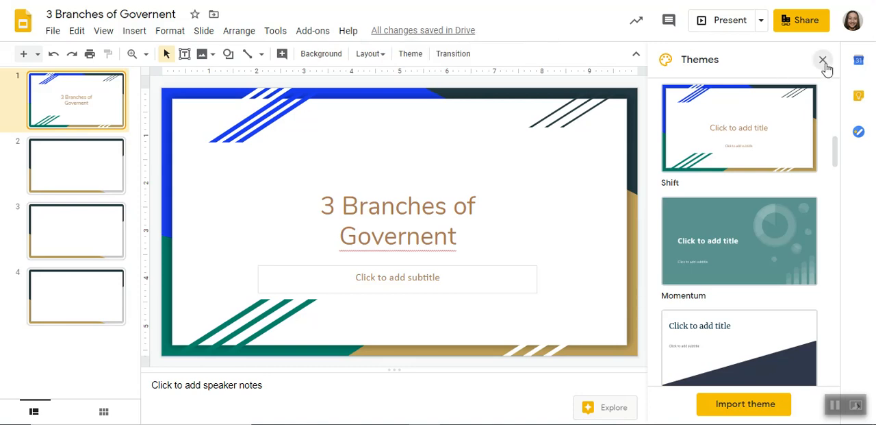
{"action": "left_click", "coordinate": [823, 60]}
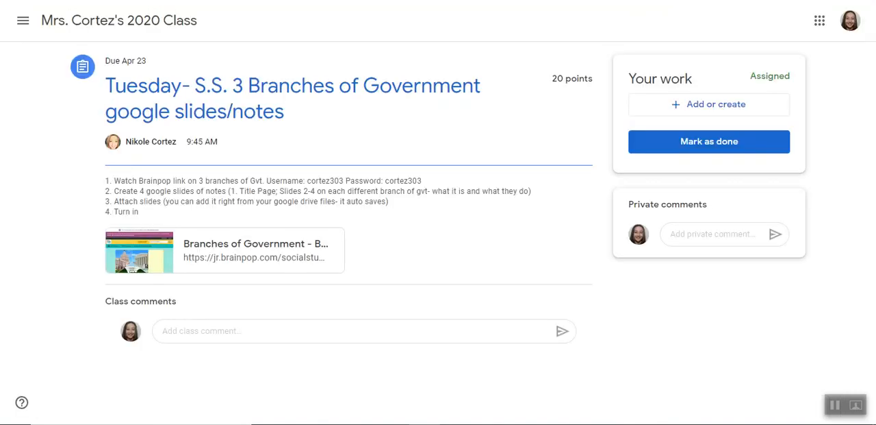
{"action": "mouse_move", "coordinate": [642, 145]}
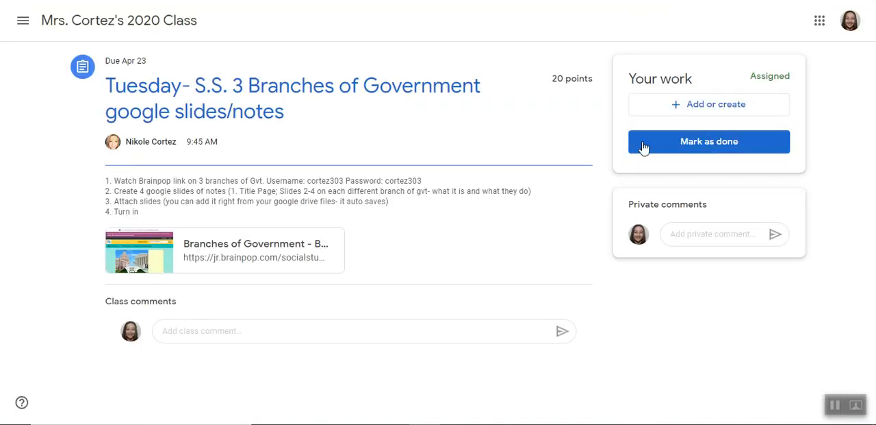
{"action": "mouse_move", "coordinate": [715, 105]}
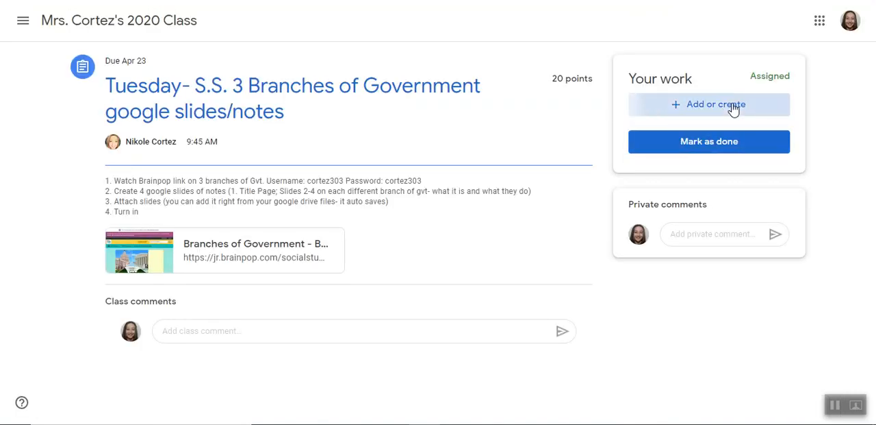
Choose Google Drive from Add or create under Your work.
{"action": "left_click", "coordinate": [710, 104]}
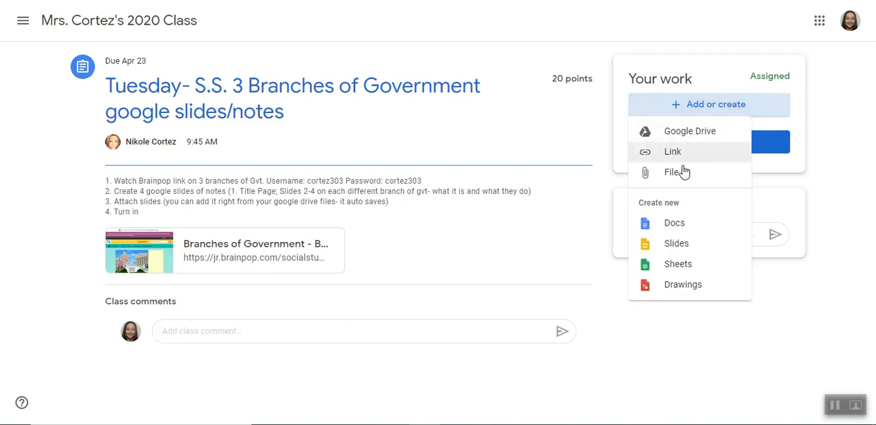
{"action": "mouse_move", "coordinate": [685, 132]}
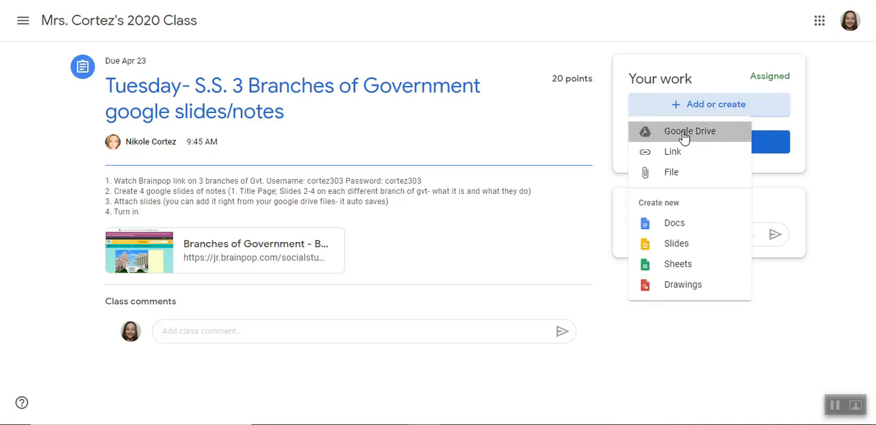
{"action": "left_click", "coordinate": [690, 132]}
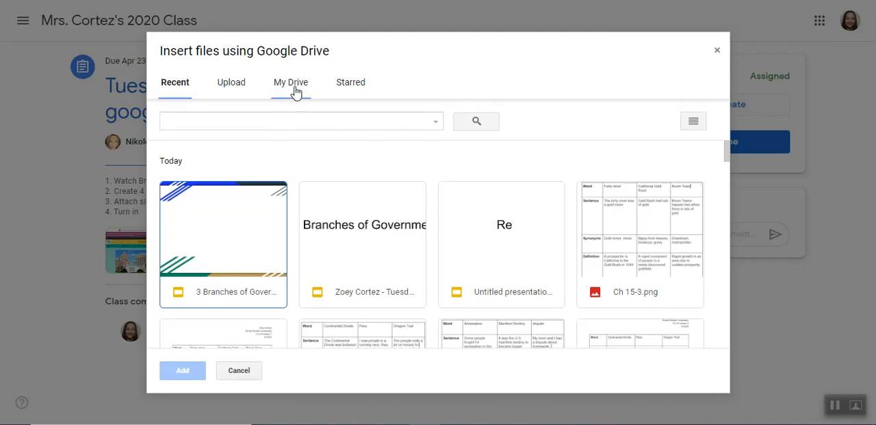
{"action": "mouse_move", "coordinate": [176, 321]}
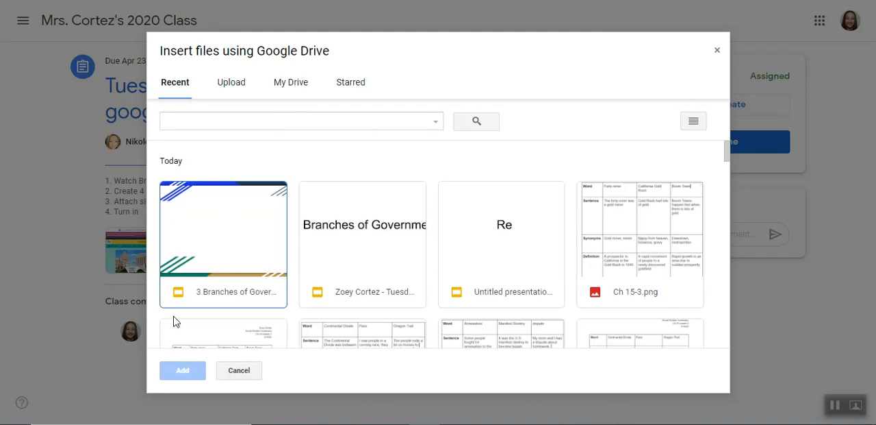
{"action": "mouse_move", "coordinate": [235, 98]}
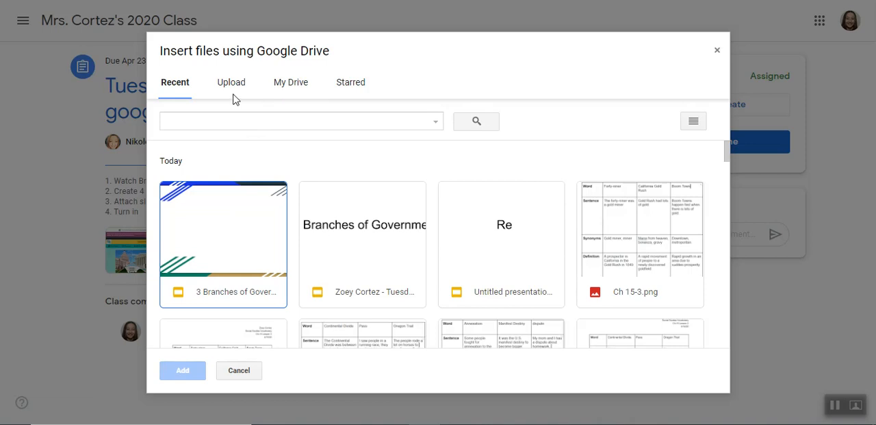
Attach the 3 Branches of Govenment slides from My Drive to your work.
{"action": "left_click", "coordinate": [291, 82]}
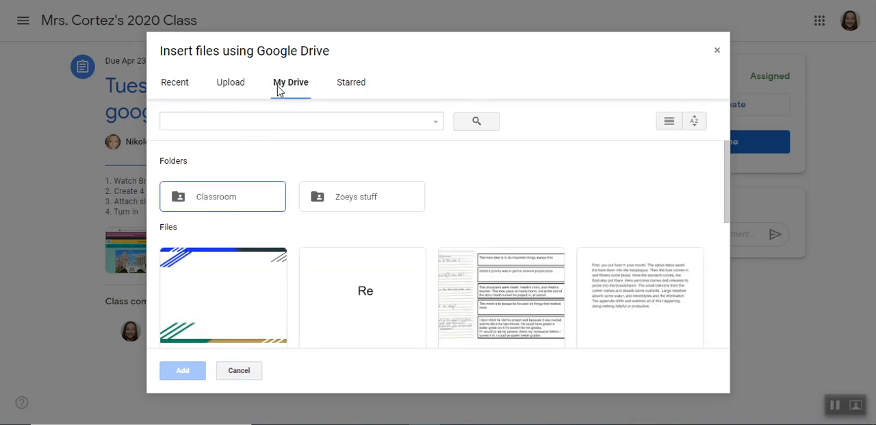
{"action": "mouse_move", "coordinate": [239, 206]}
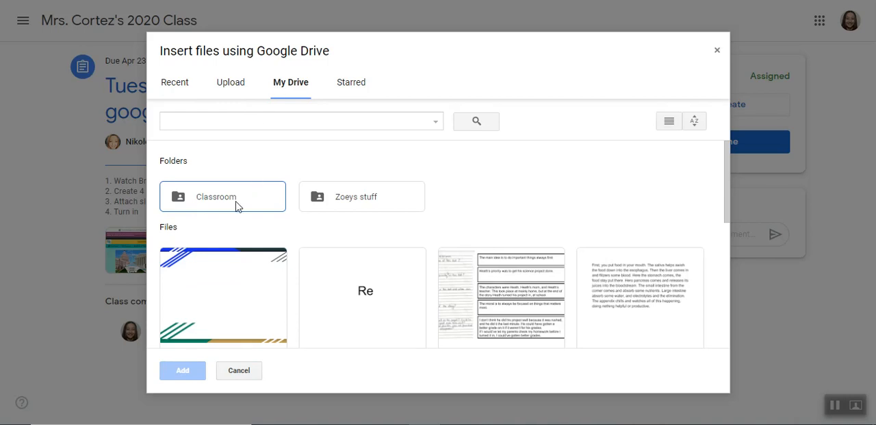
{"action": "mouse_move", "coordinate": [249, 207]}
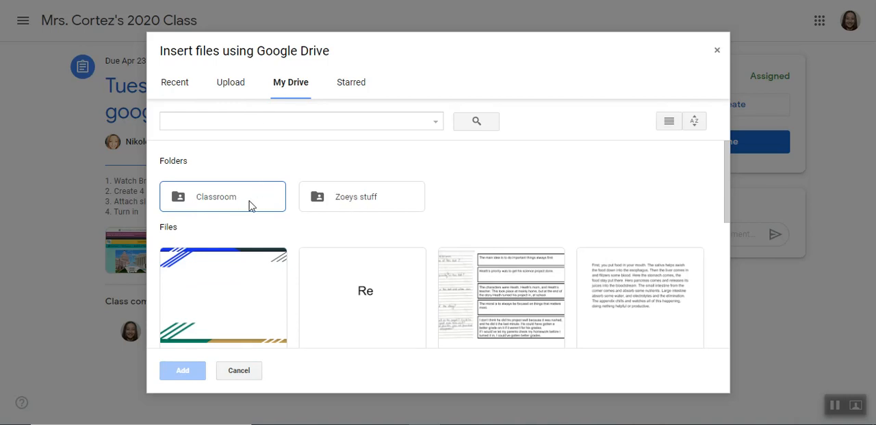
{"action": "mouse_move", "coordinate": [263, 202]}
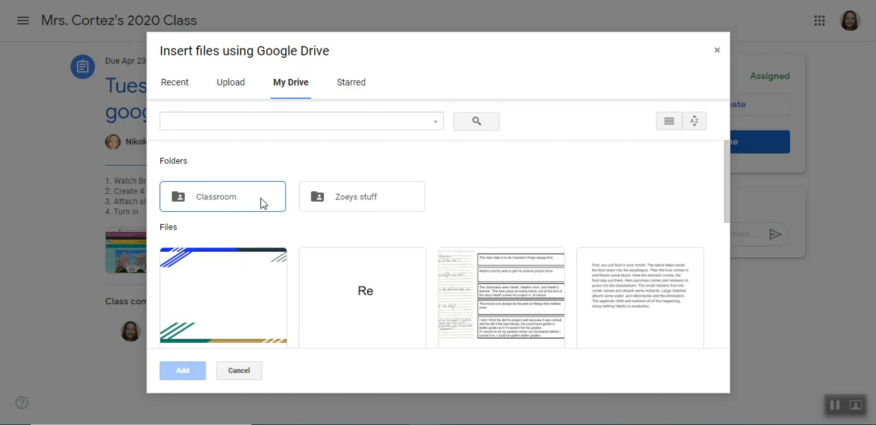
{"action": "mouse_move", "coordinate": [254, 206]}
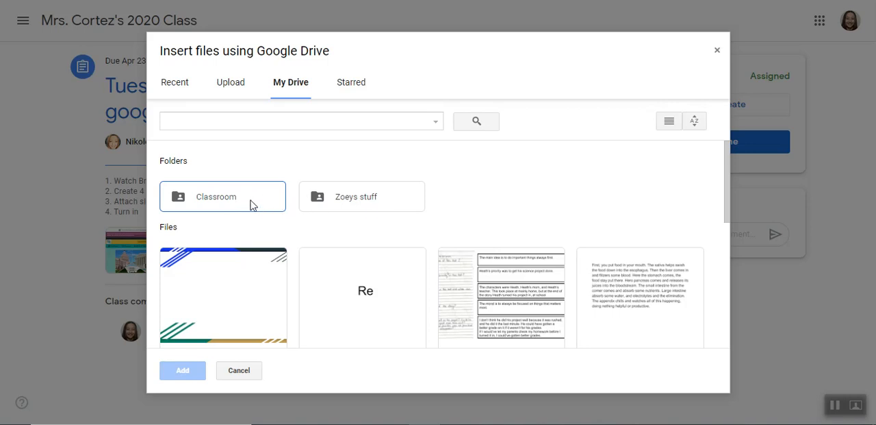
{"action": "mouse_move", "coordinate": [197, 277]}
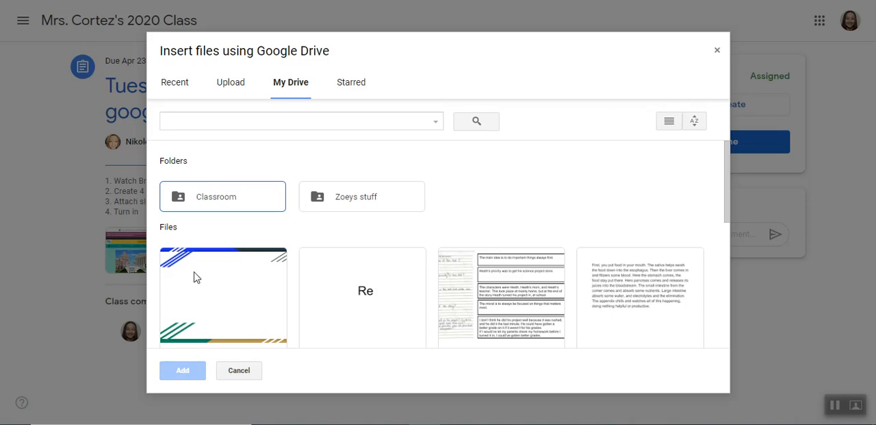
{"action": "left_click", "coordinate": [182, 370]}
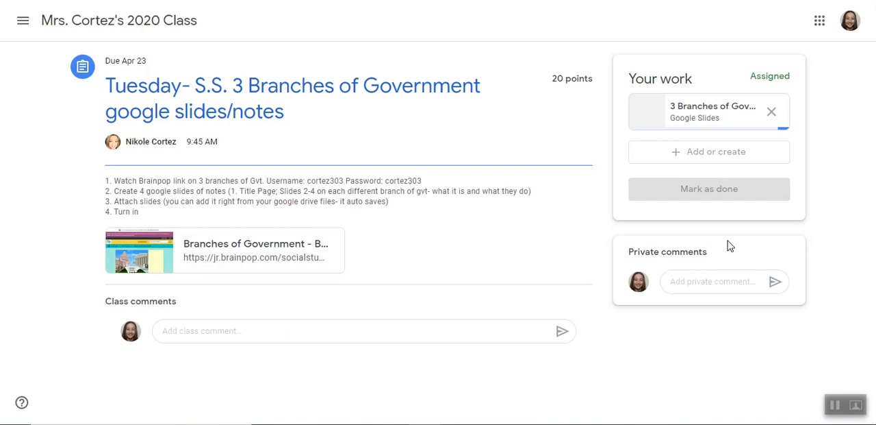
{"action": "left_click", "coordinate": [712, 111]}
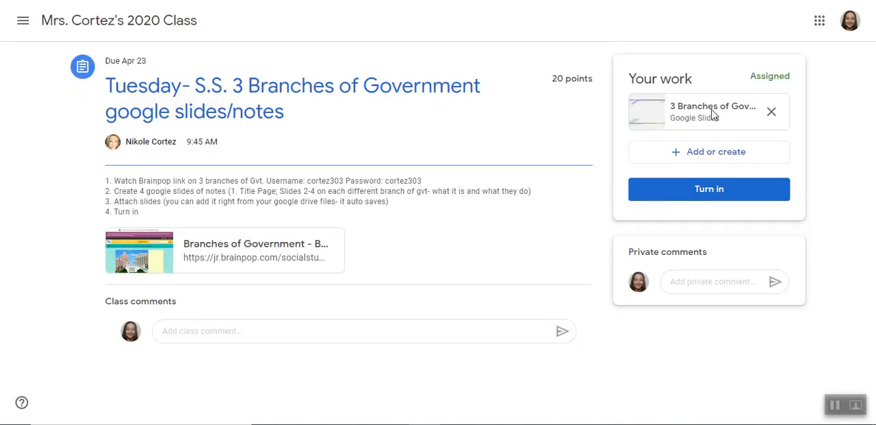
{"action": "mouse_move", "coordinate": [714, 110]}
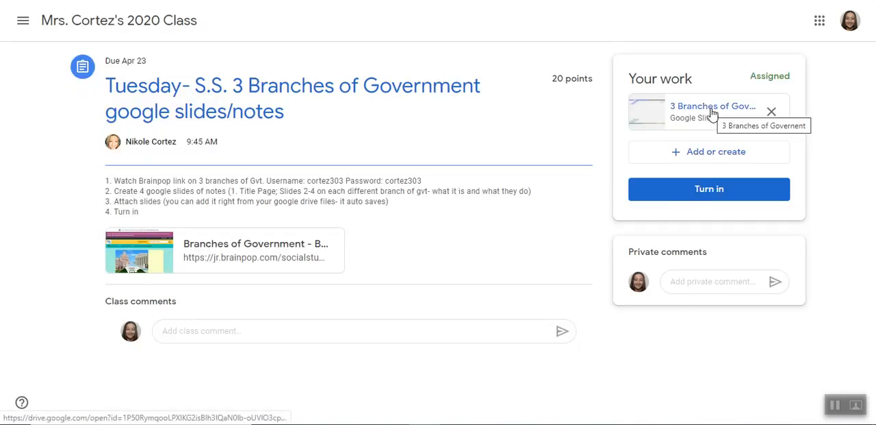
{"action": "mouse_move", "coordinate": [710, 188]}
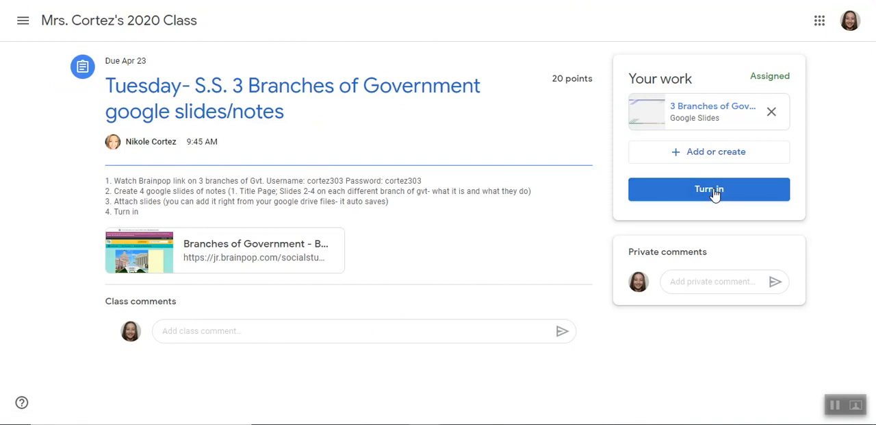
Turn in the Branches of Government assignment with the attached slides and confirm.
{"action": "left_click", "coordinate": [710, 189]}
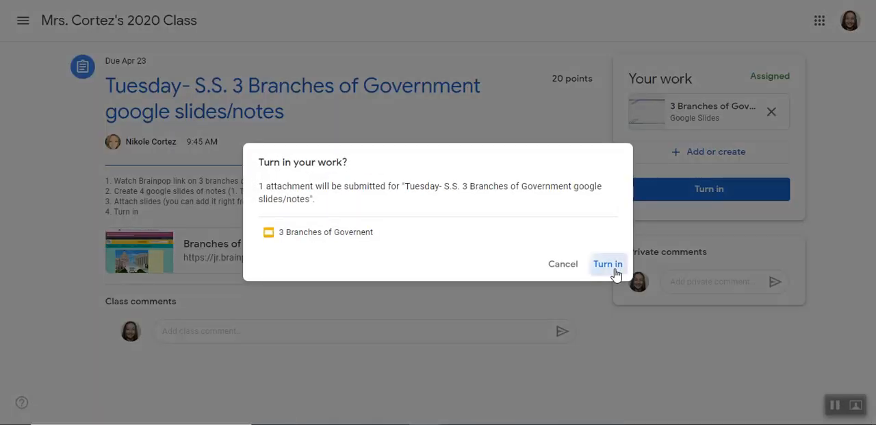
{"action": "left_click", "coordinate": [608, 263]}
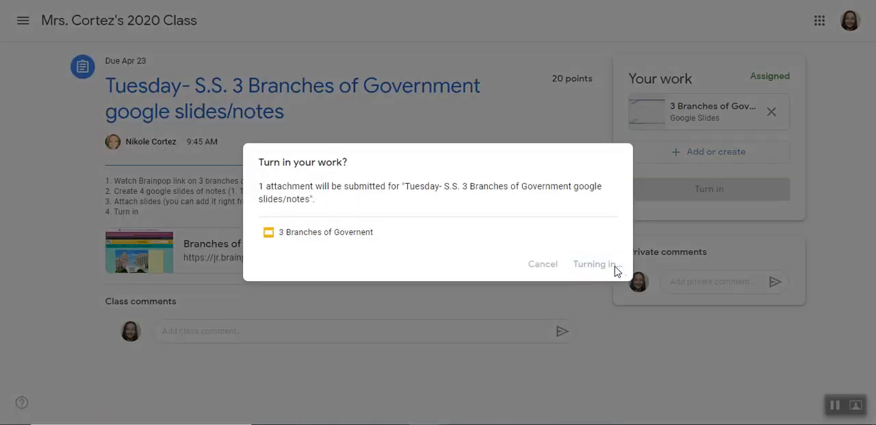
{"action": "left_click", "coordinate": [593, 263]}
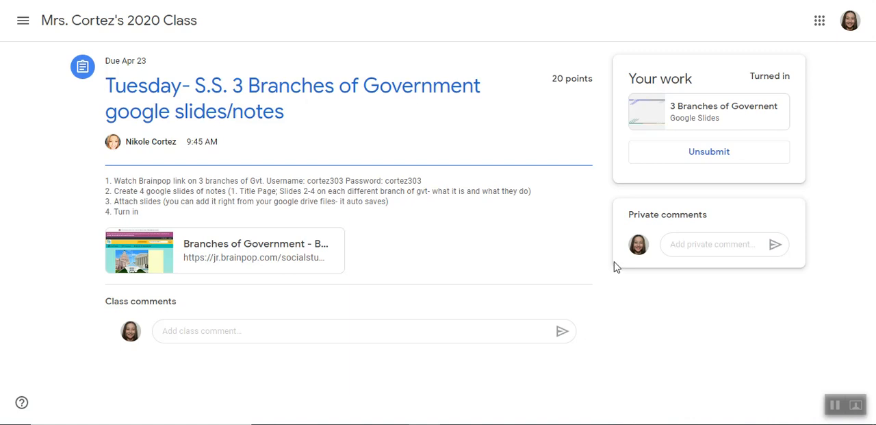
{"action": "mouse_move", "coordinate": [655, 233]}
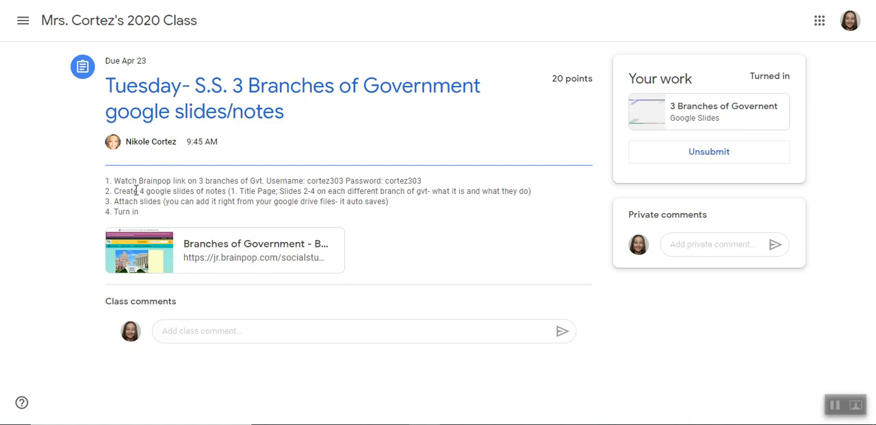
{"action": "mouse_move", "coordinate": [792, 44]}
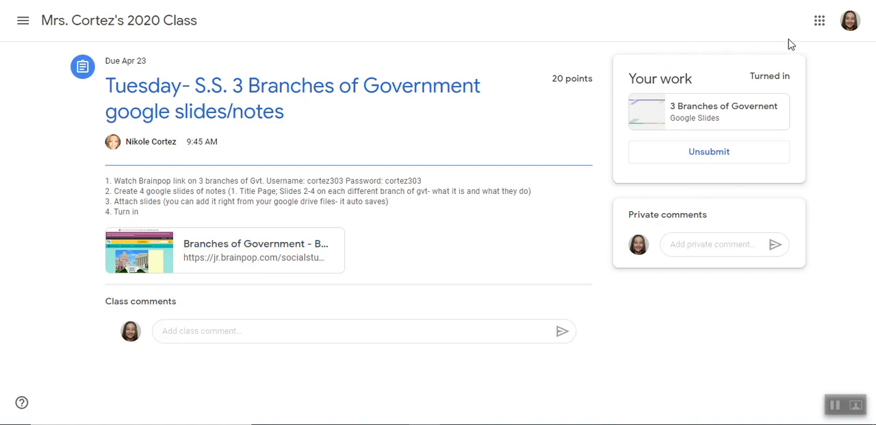
{"action": "mouse_move", "coordinate": [795, 41]}
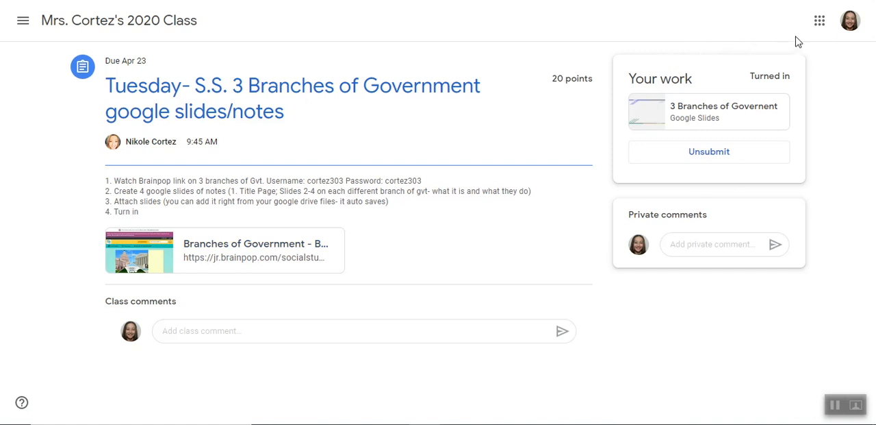
{"action": "mouse_move", "coordinate": [694, 139]}
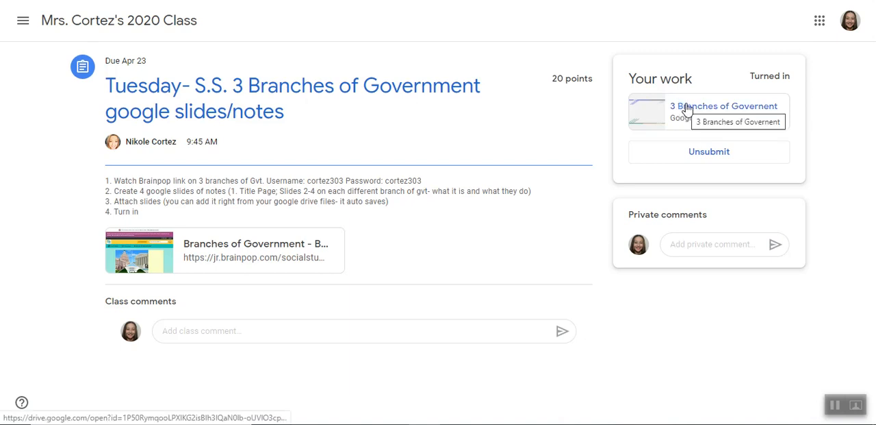
{"action": "mouse_move", "coordinate": [709, 135]}
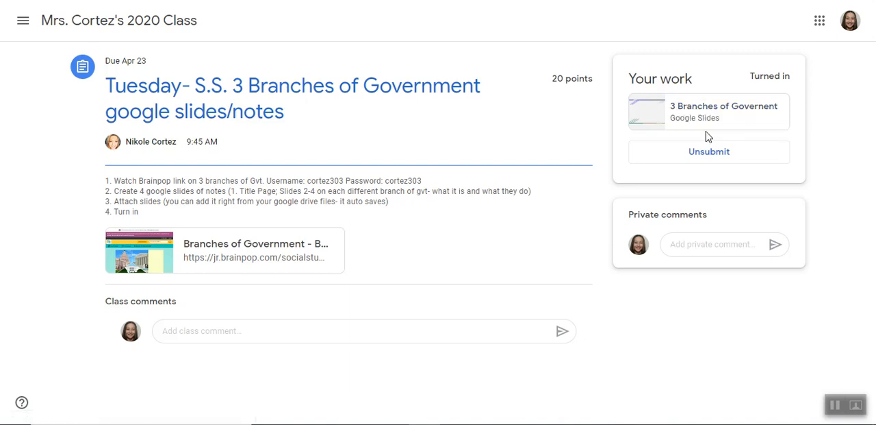
{"action": "mouse_move", "coordinate": [791, 33]}
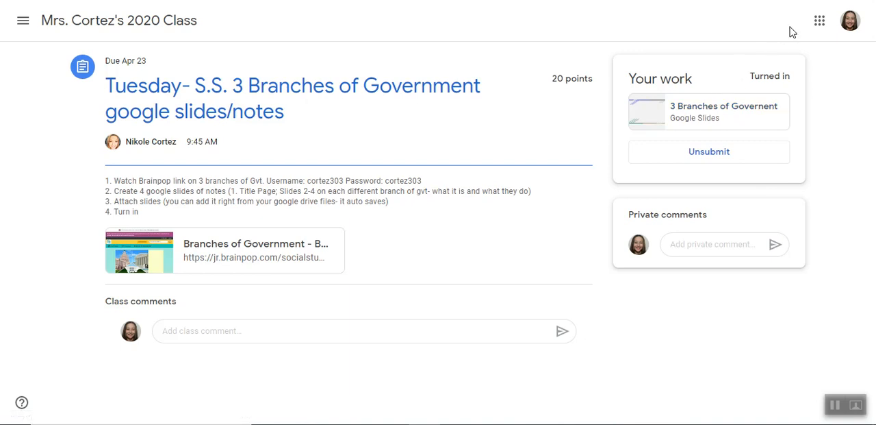
{"action": "mouse_move", "coordinate": [819, 20]}
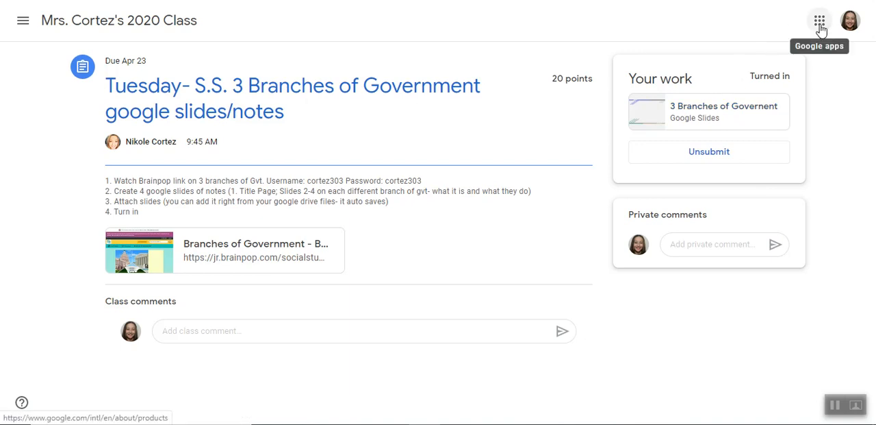
{"action": "mouse_move", "coordinate": [805, 68]}
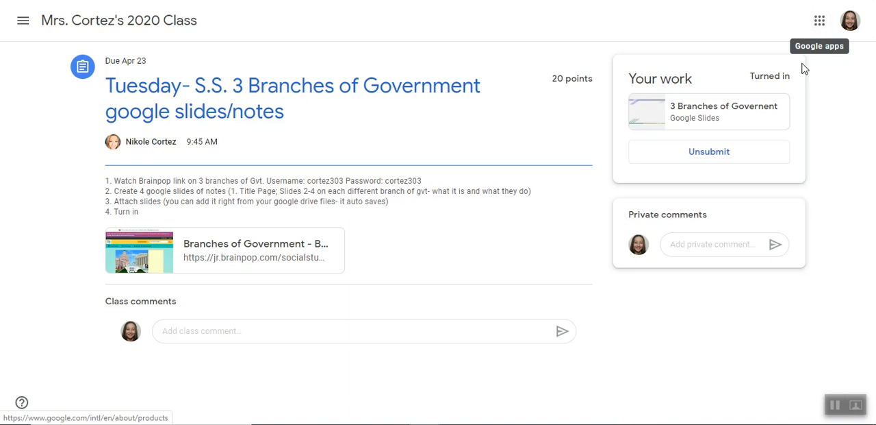
{"action": "mouse_move", "coordinate": [819, 19]}
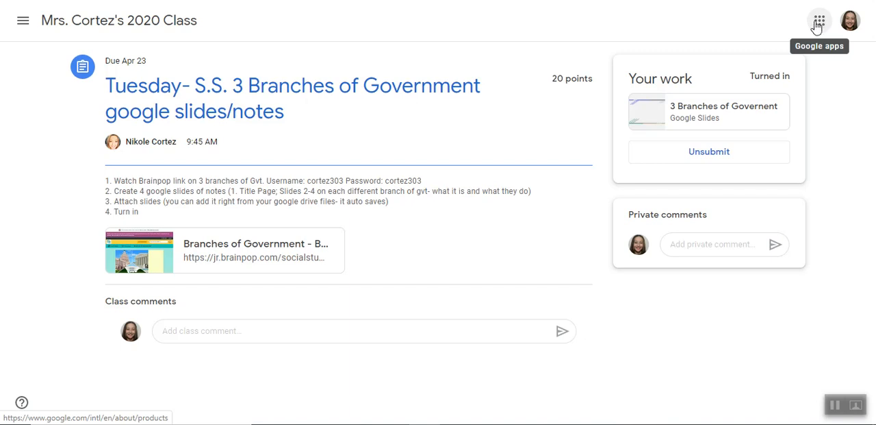
Open Google Drive from the Google apps grid.
{"action": "left_click", "coordinate": [819, 21]}
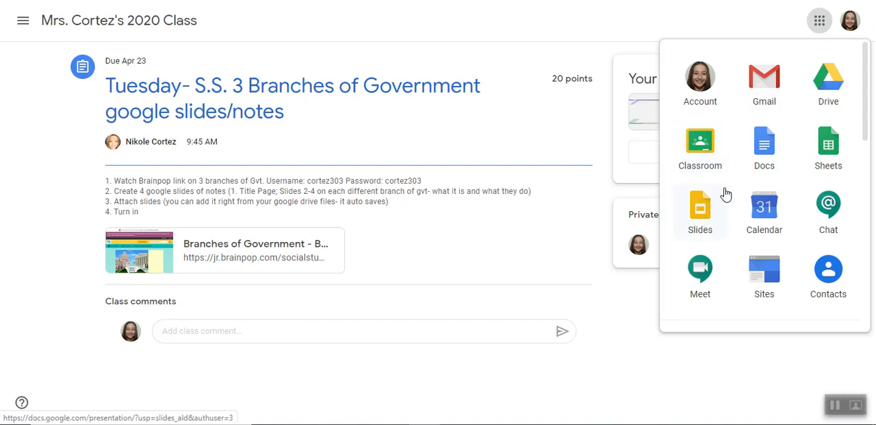
{"action": "mouse_move", "coordinate": [764, 81]}
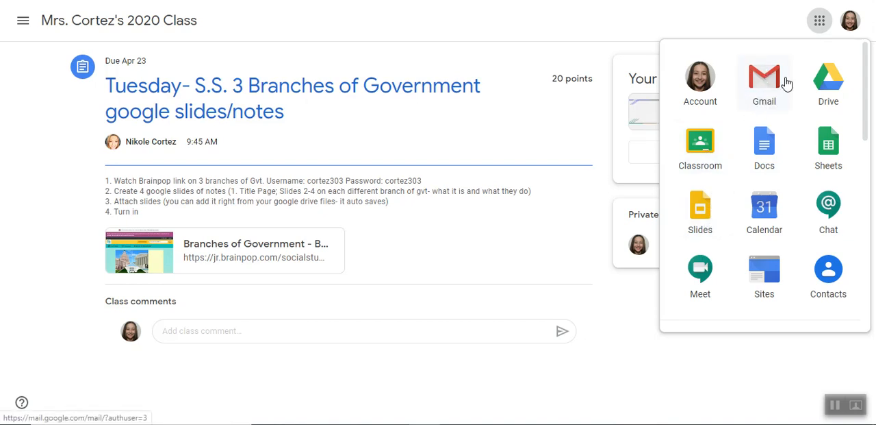
{"action": "mouse_move", "coordinate": [764, 146]}
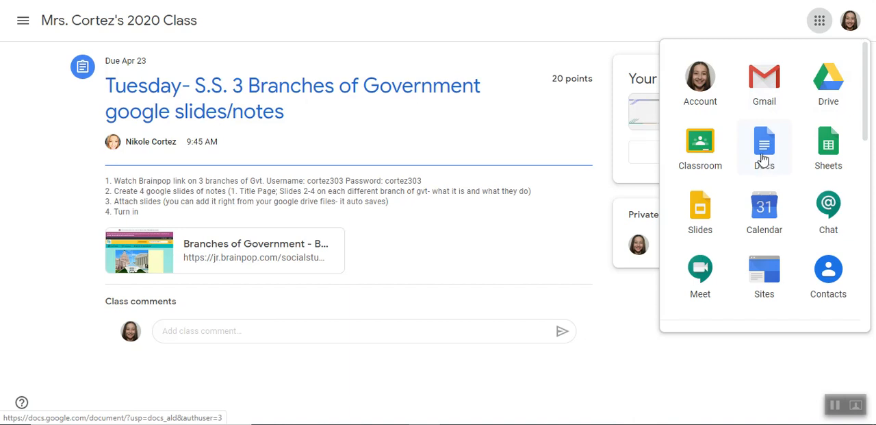
{"action": "mouse_move", "coordinate": [700, 274]}
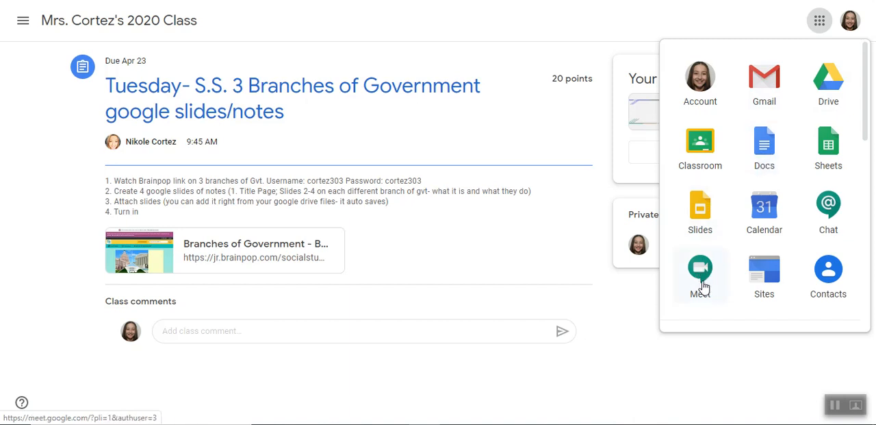
{"action": "mouse_move", "coordinate": [764, 143]}
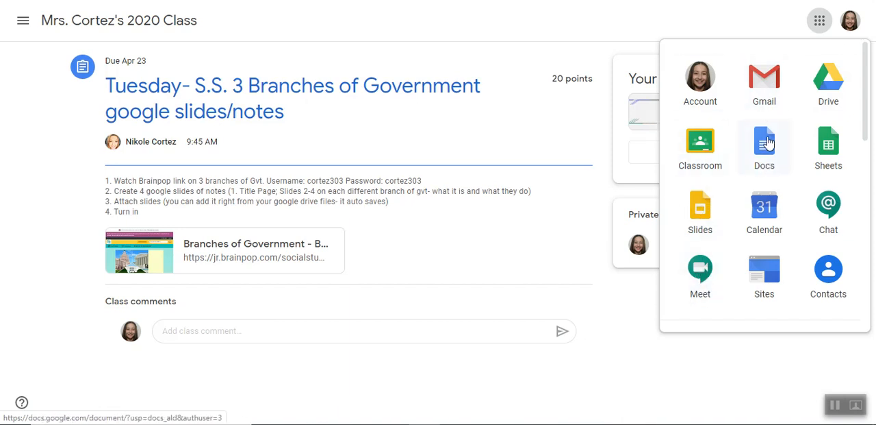
{"action": "mouse_move", "coordinate": [829, 82]}
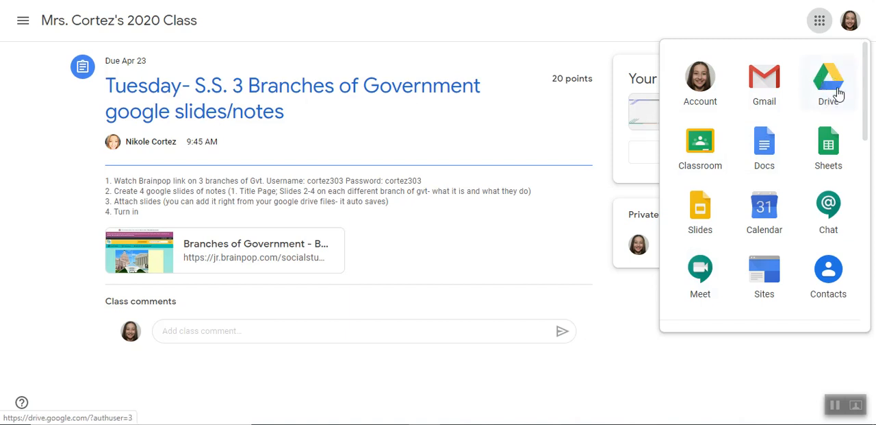
{"action": "left_click", "coordinate": [828, 79]}
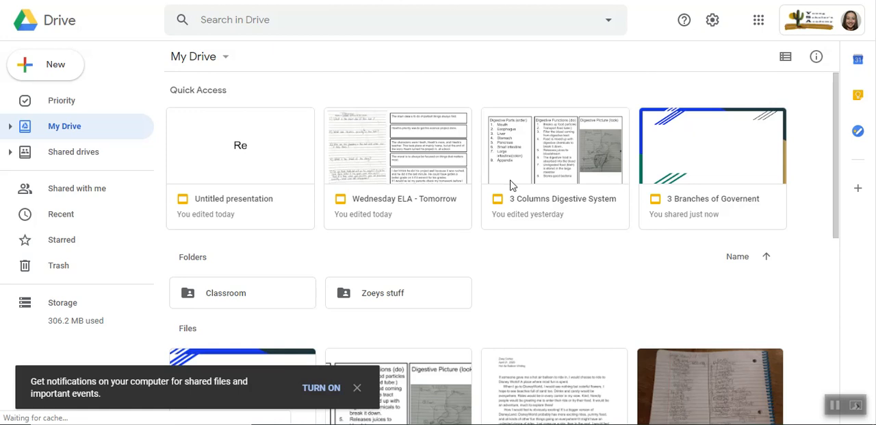
Open the Mrs. Cortez's 2020 Class folder in Classroom and review its assignment files.
{"action": "scroll", "scroll_direction": "down", "scroll_amount": 3}
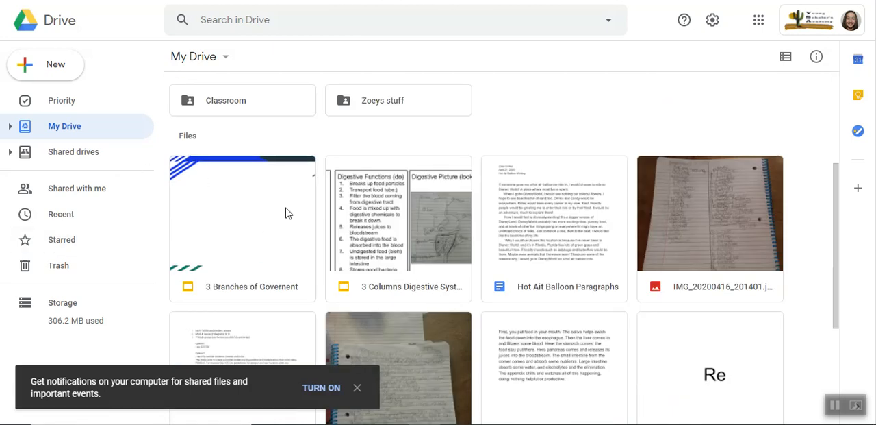
{"action": "mouse_move", "coordinate": [230, 107]}
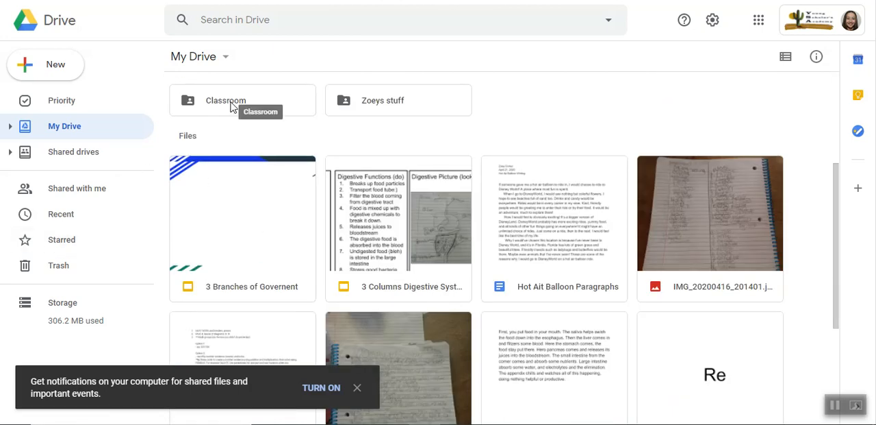
{"action": "mouse_move", "coordinate": [242, 213]}
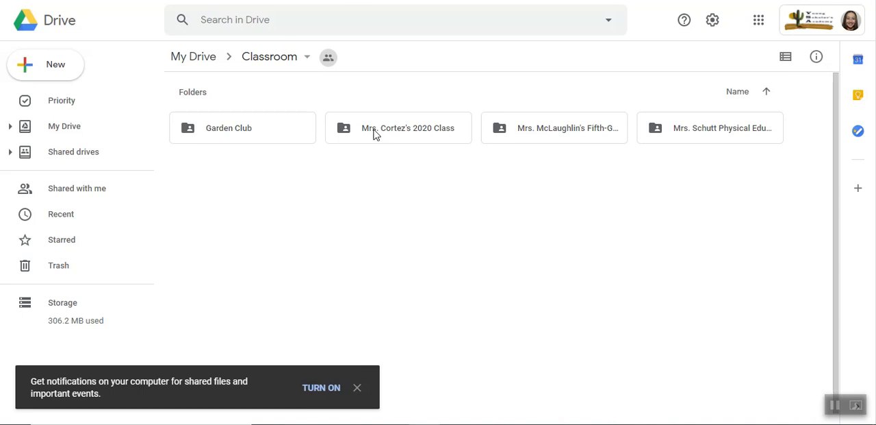
{"action": "left_click", "coordinate": [397, 128]}
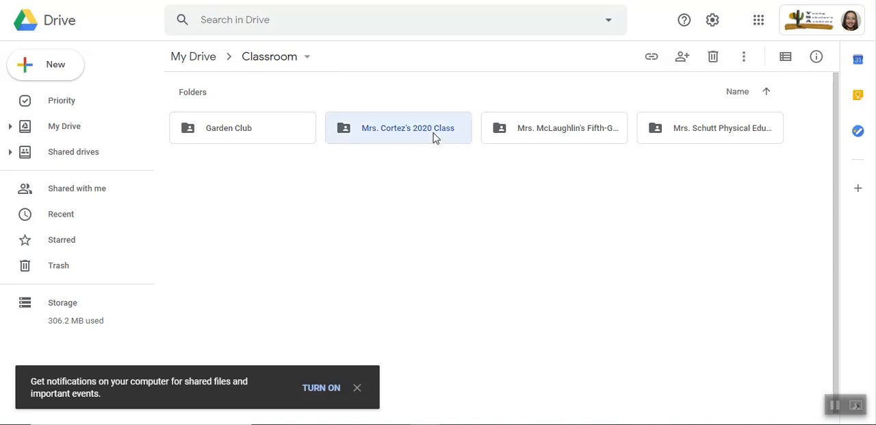
{"action": "double_click", "coordinate": [399, 128]}
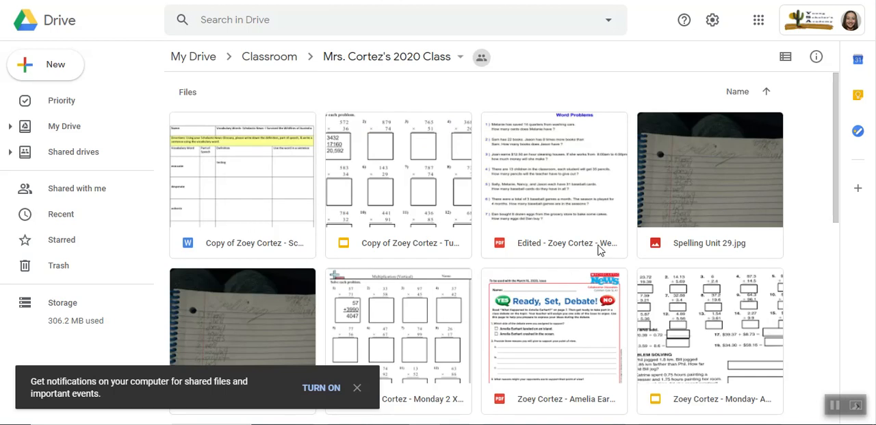
{"action": "scroll", "scroll_direction": "down", "scroll_amount": 3}
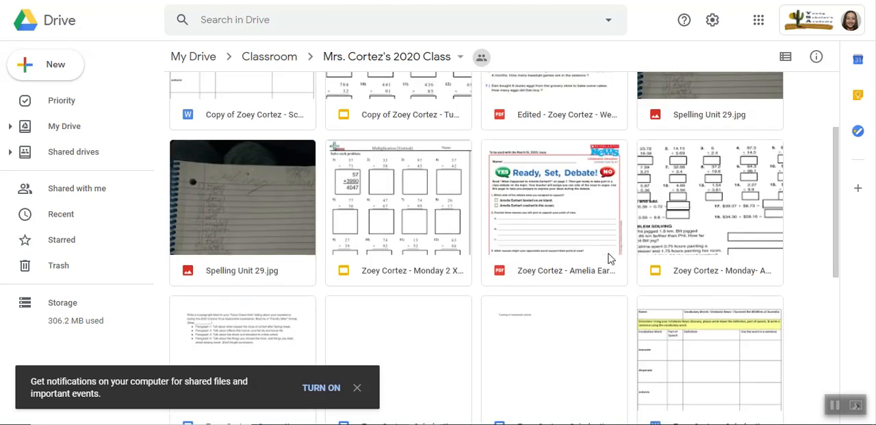
{"action": "scroll", "scroll_direction": "up", "scroll_amount": 3}
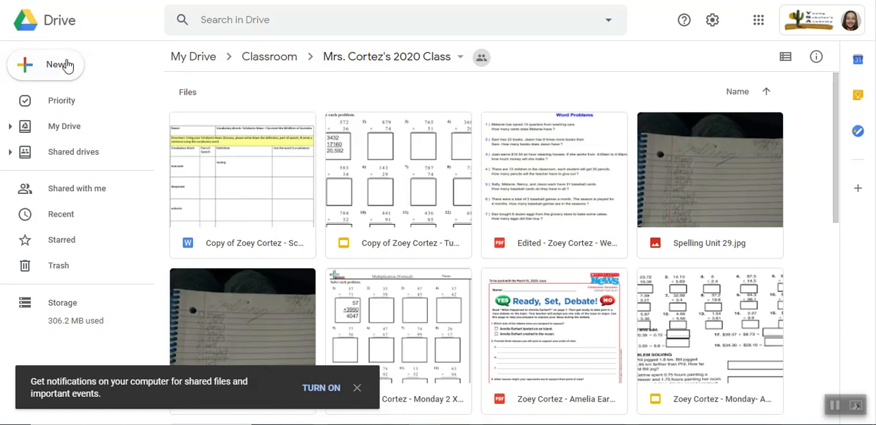
{"action": "mouse_move", "coordinate": [707, 39]}
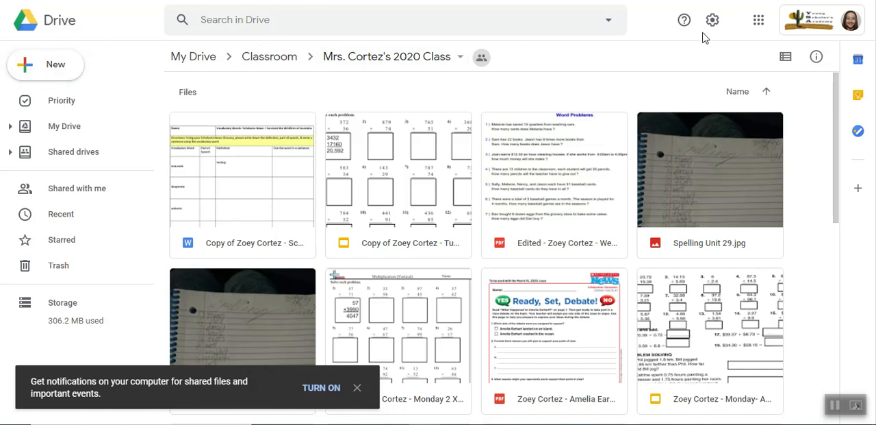
{"action": "left_click", "coordinate": [759, 20]}
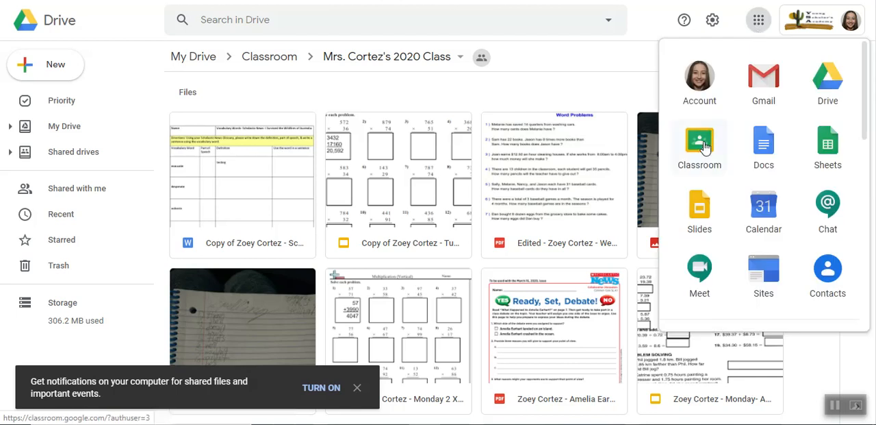
Switch to Classroom's Classwork list and expand Monday- Math Adding Decimals.
{"action": "left_click", "coordinate": [698, 142]}
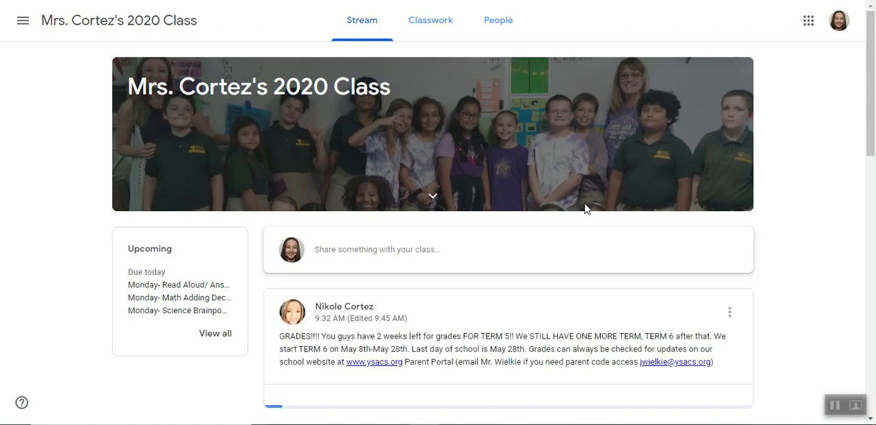
{"action": "left_click", "coordinate": [430, 19]}
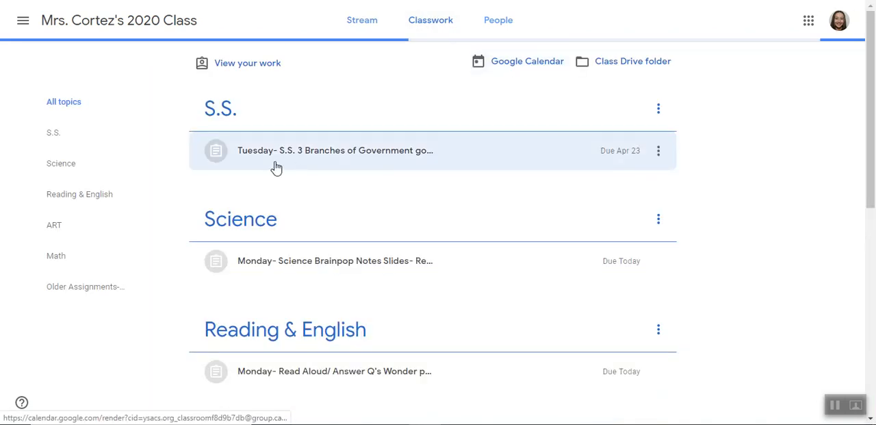
{"action": "scroll", "scroll_direction": "down", "scroll_amount": 3}
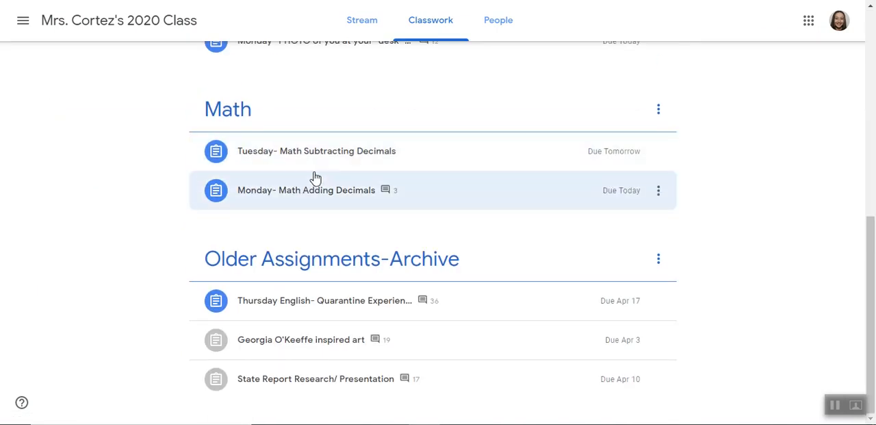
{"action": "left_click", "coordinate": [307, 189]}
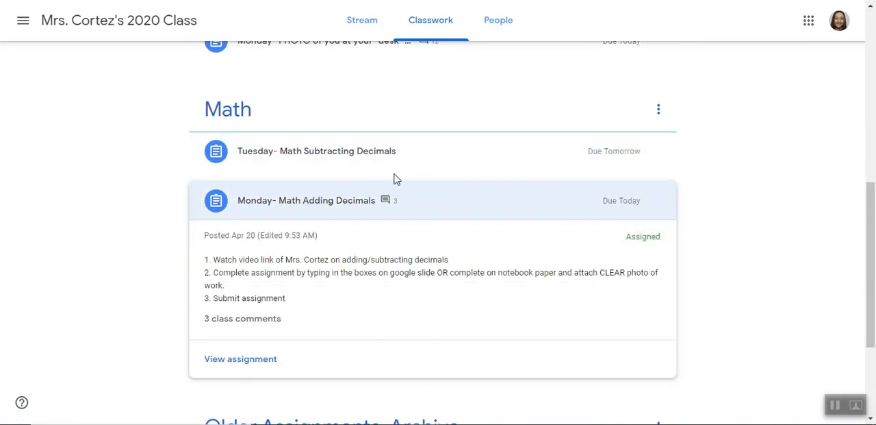
View the full Monday- Math Adding Decimals assignment page.
{"action": "scroll", "scroll_direction": "down", "scroll_amount": 3}
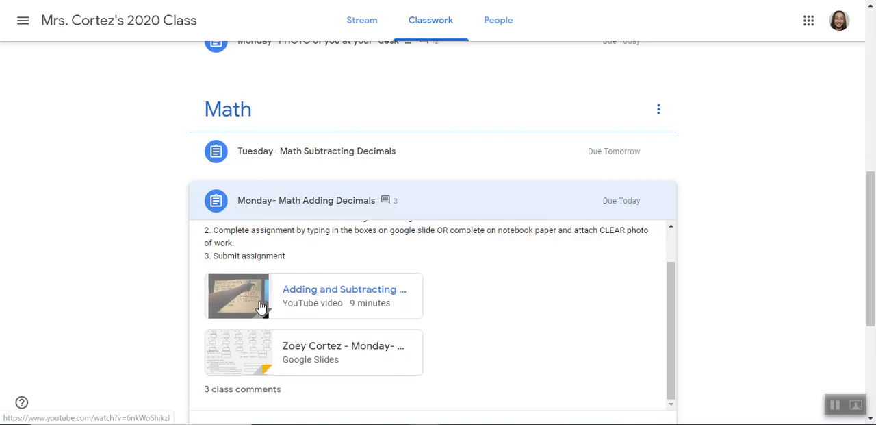
{"action": "scroll", "scroll_direction": "down", "scroll_amount": 3}
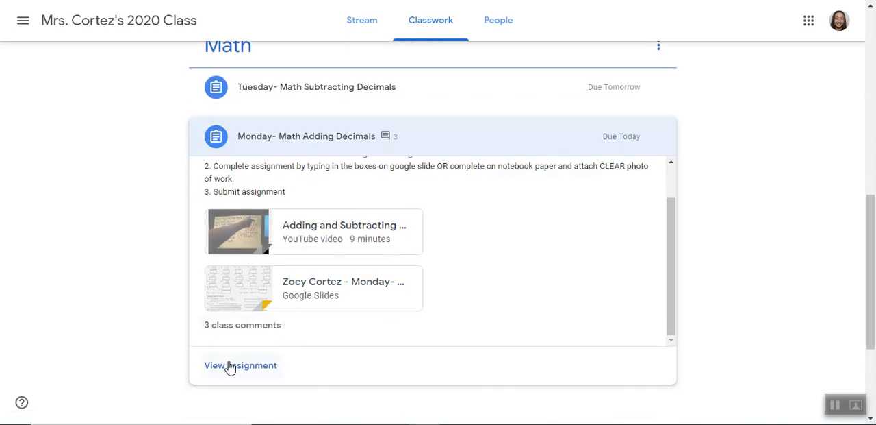
{"action": "left_click", "coordinate": [241, 364]}
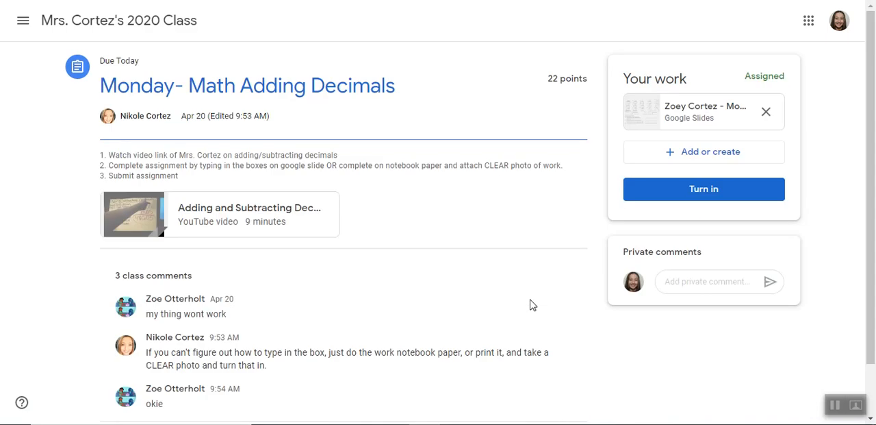
{"action": "mouse_move", "coordinate": [682, 137]}
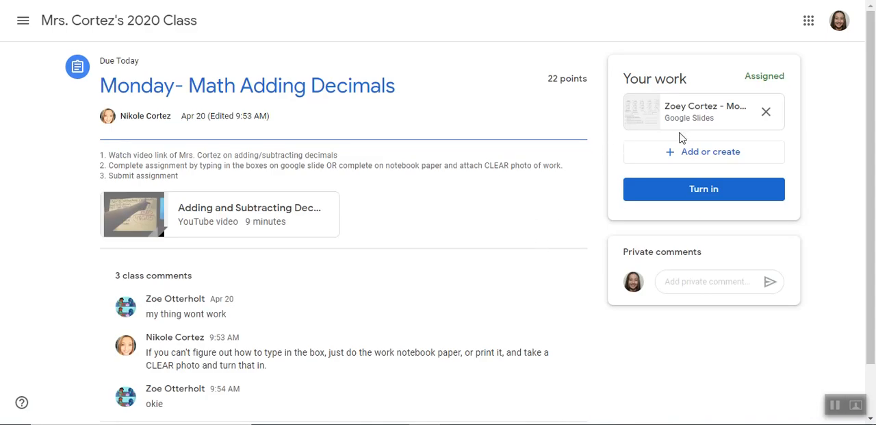
{"action": "scroll", "scroll_direction": "down", "scroll_amount": 3}
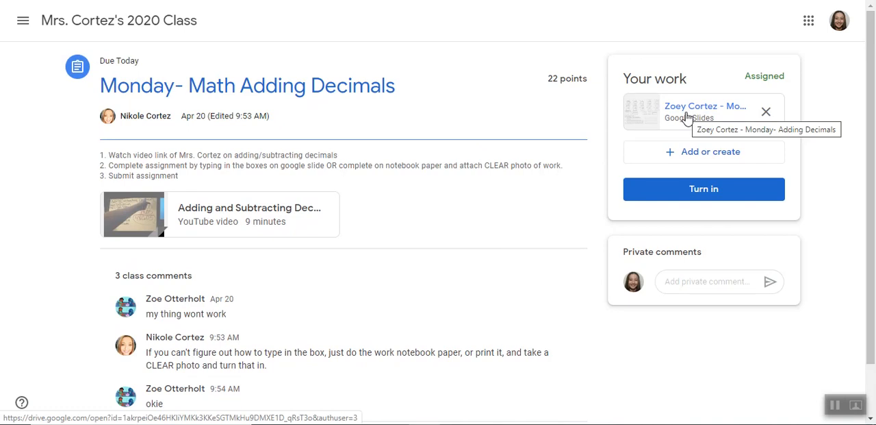
{"action": "mouse_move", "coordinate": [682, 121]}
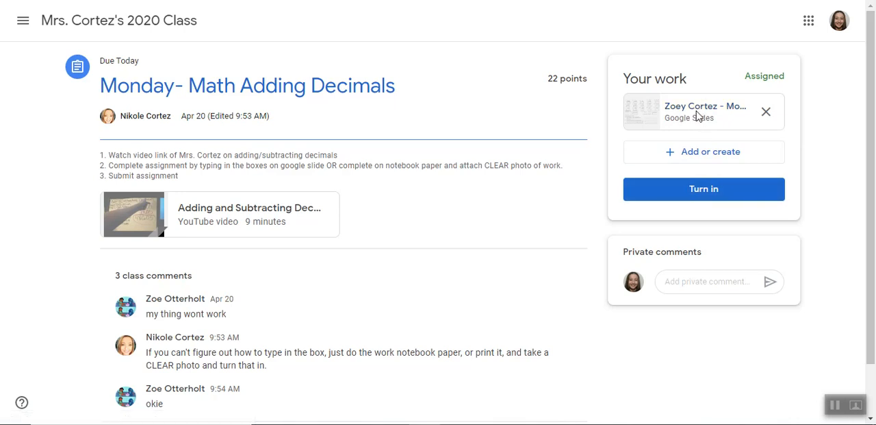
Open the attached Adding Decimals worksheet and type 1 in problem 1's answer box.
{"action": "left_click", "coordinate": [705, 112]}
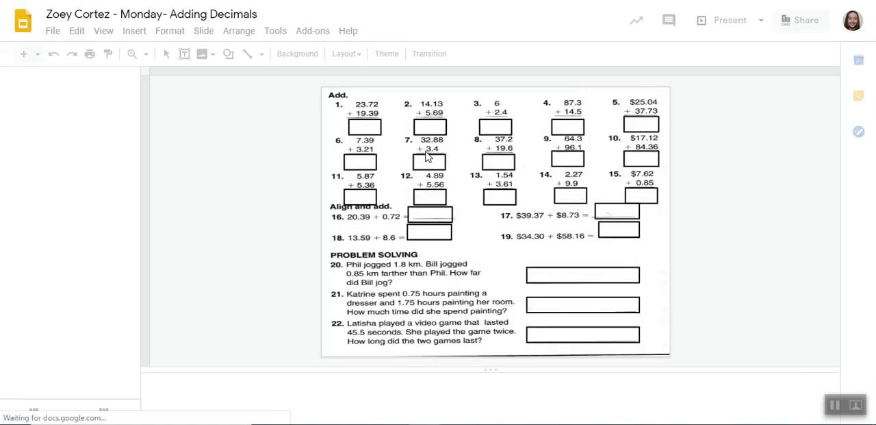
{"action": "mouse_move", "coordinate": [312, 163]}
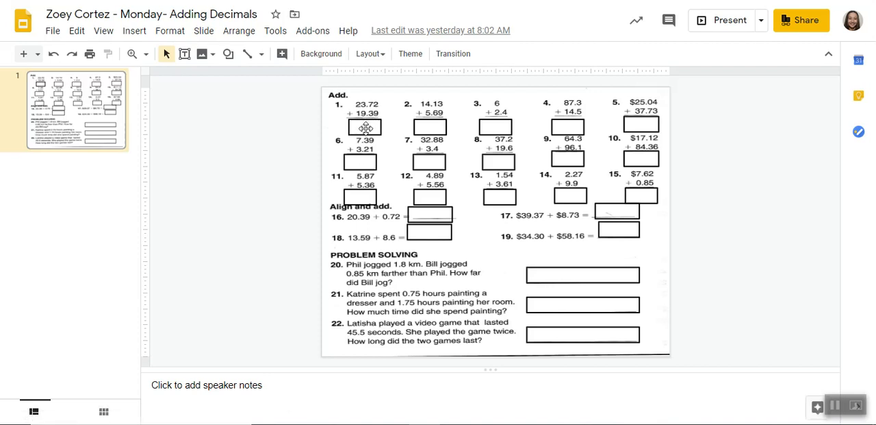
{"action": "left_click", "coordinate": [364, 127]}
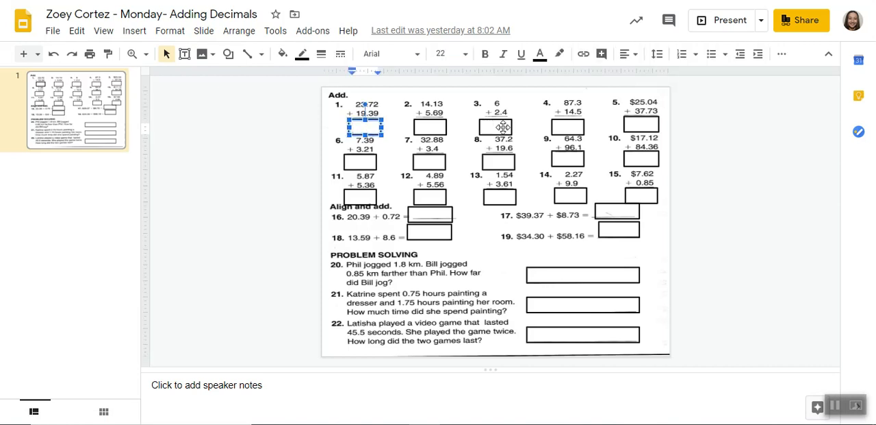
{"action": "mouse_move", "coordinate": [410, 129]}
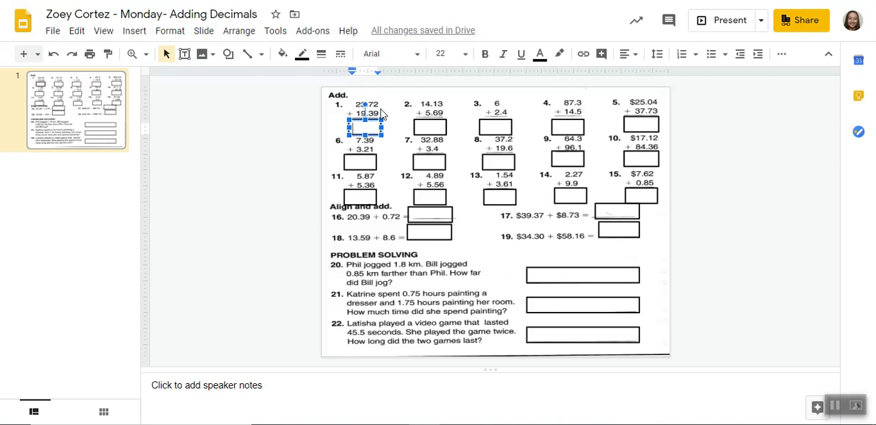
{"action": "mouse_move", "coordinate": [400, 115]}
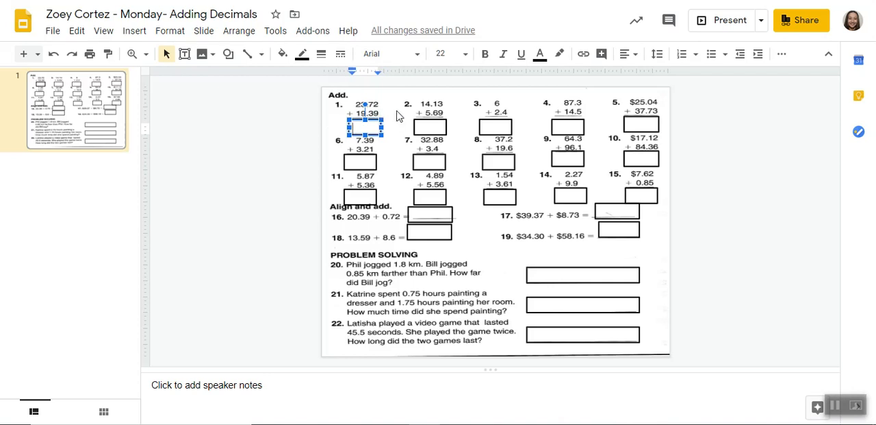
{"action": "mouse_move", "coordinate": [385, 112]}
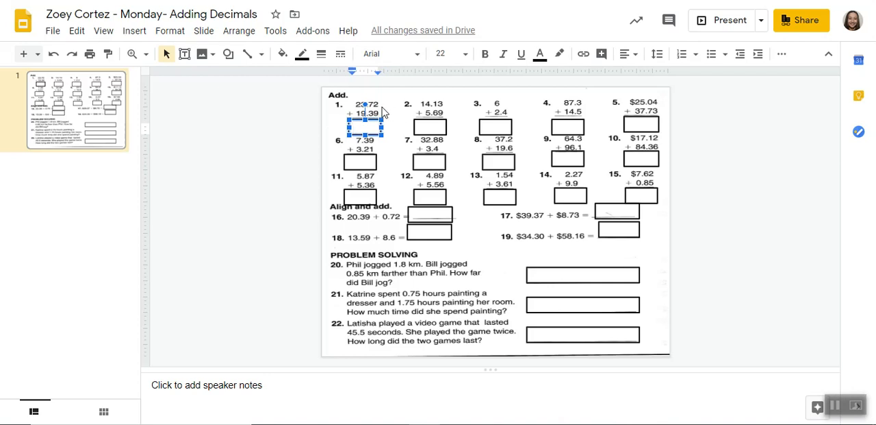
{"action": "mouse_move", "coordinate": [541, 282]}
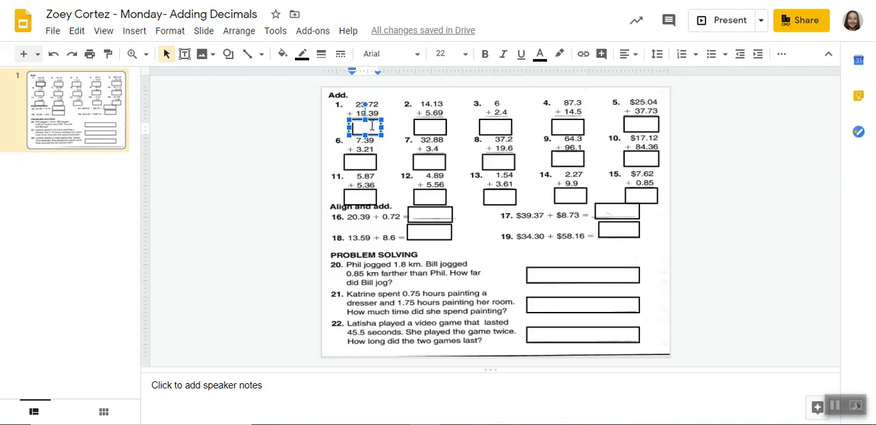
{"action": "mouse_move", "coordinate": [389, 126]}
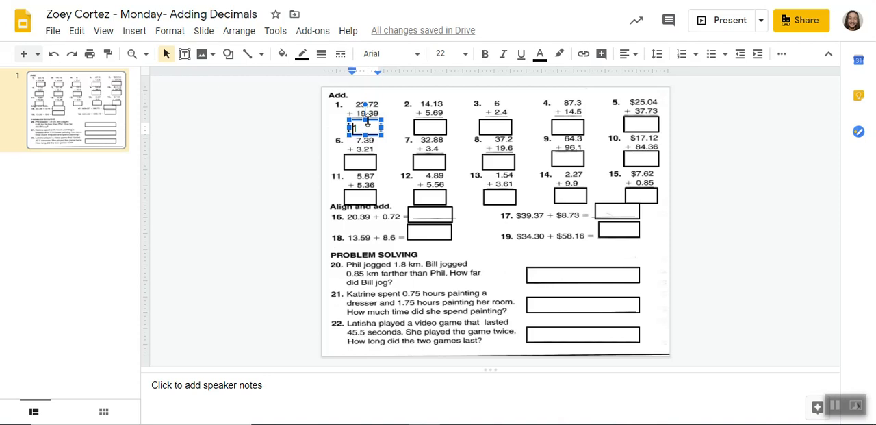
{"action": "type", "text": "11"}
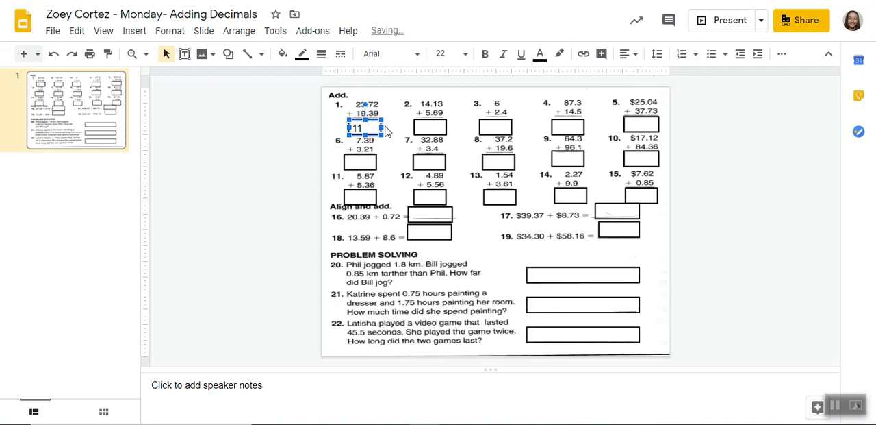
{"action": "mouse_move", "coordinate": [388, 144]}
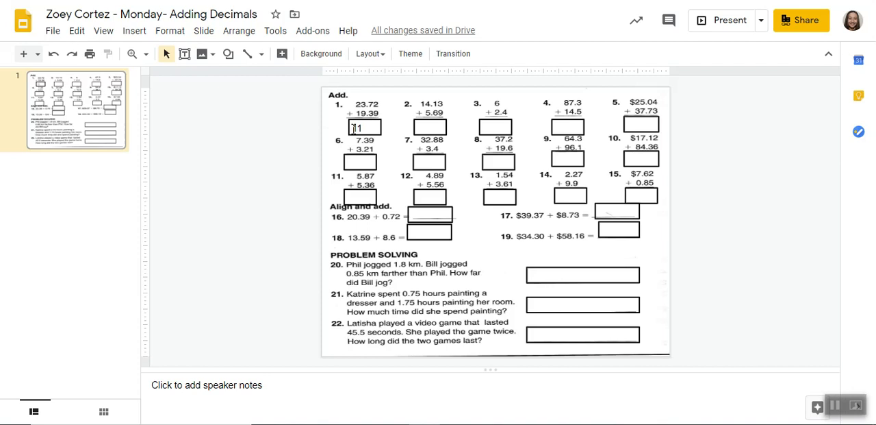
Finish editing so problem 1's answer box reads 43.11.
{"action": "left_click", "coordinate": [364, 129]}
{"action": "type", "text": "43.11"}
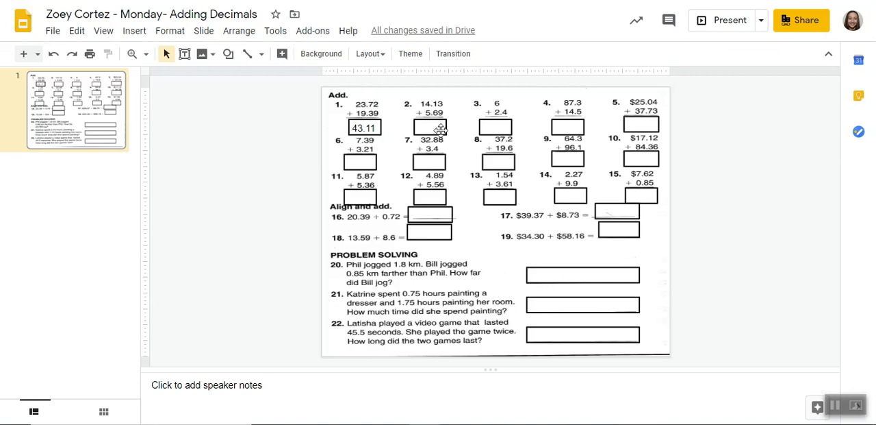
{"action": "mouse_move", "coordinate": [811, 52]}
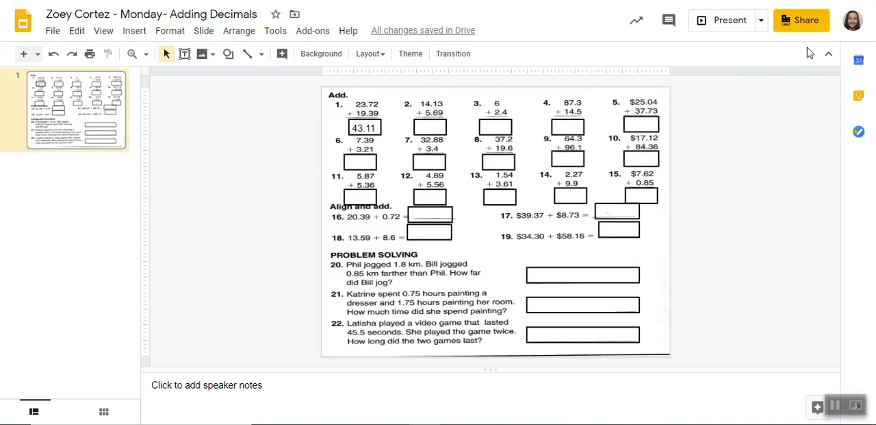
{"action": "mouse_move", "coordinate": [573, 60]}
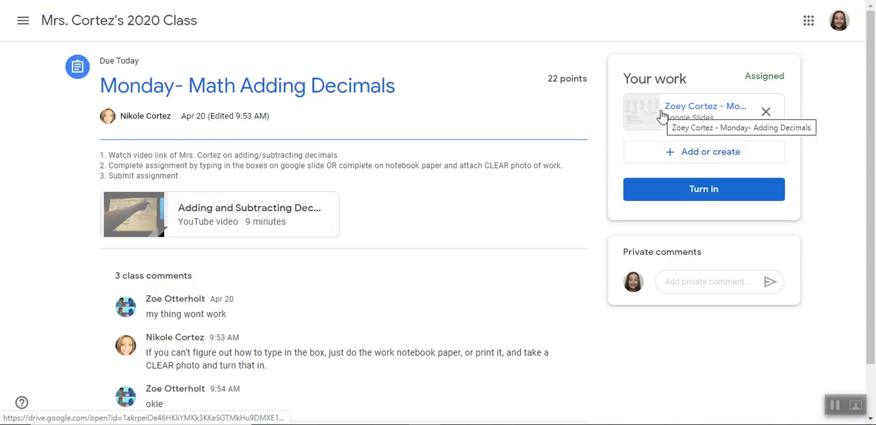
Turn in the Adding Decimals assignment with its worksheet and confirm.
{"action": "left_click", "coordinate": [705, 106]}
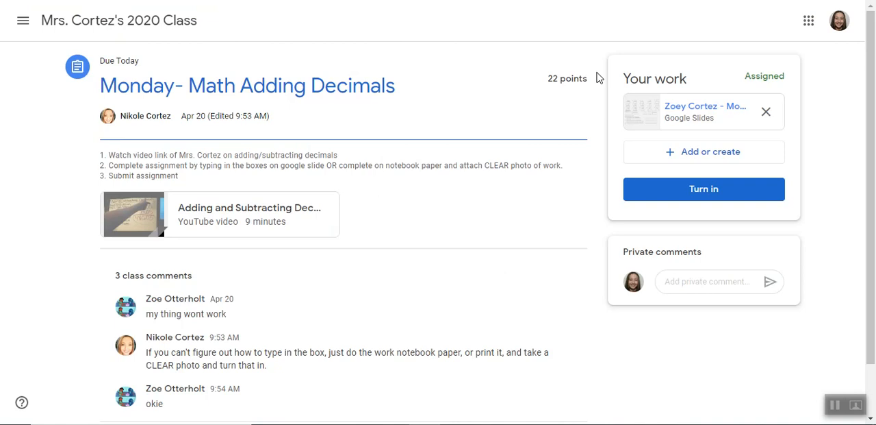
{"action": "mouse_move", "coordinate": [633, 121]}
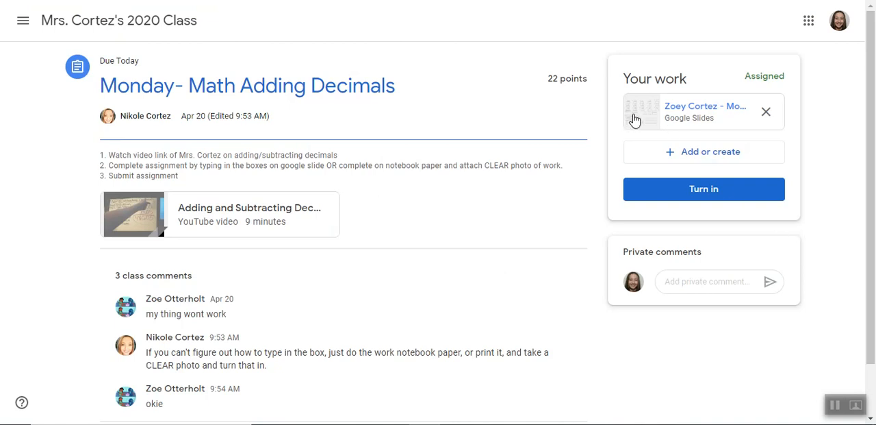
{"action": "left_click", "coordinate": [704, 189]}
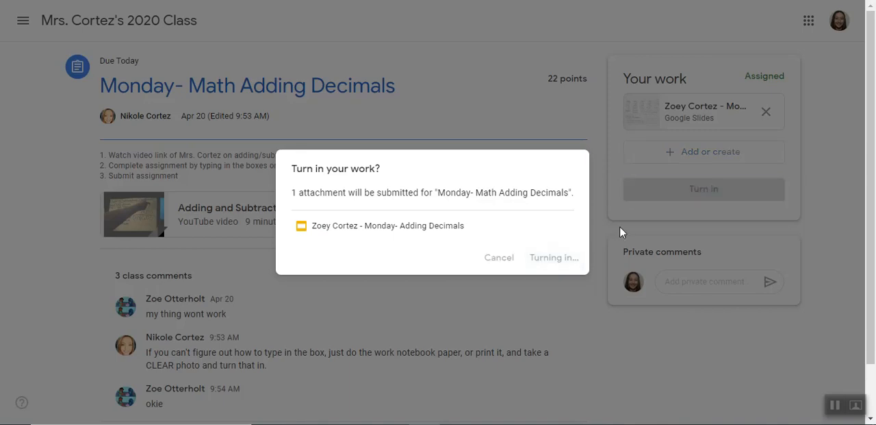
{"action": "mouse_move", "coordinate": [600, 226]}
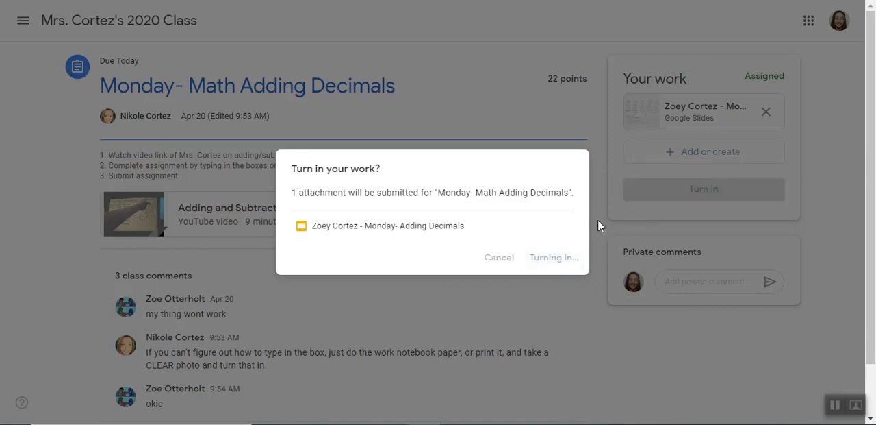
{"action": "left_click", "coordinate": [554, 258]}
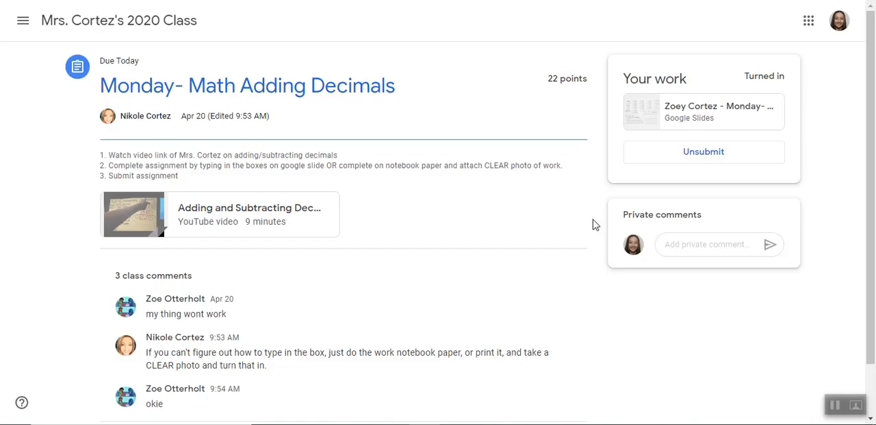
{"action": "mouse_move", "coordinate": [576, 216]}
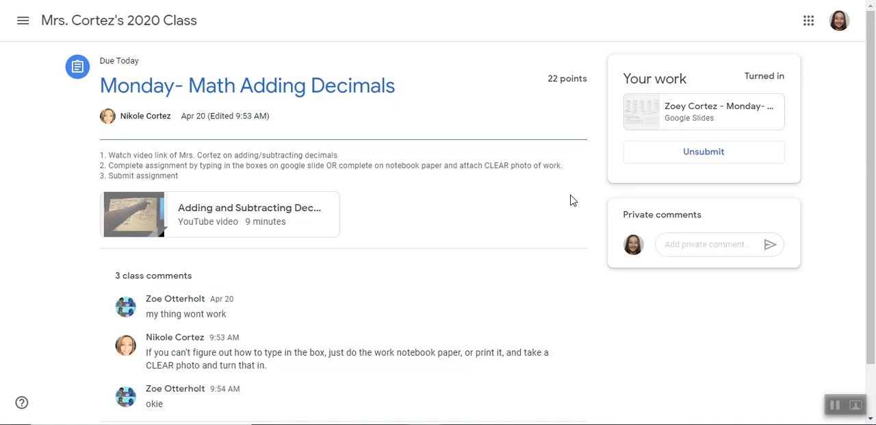
{"action": "mouse_move", "coordinate": [266, 155]}
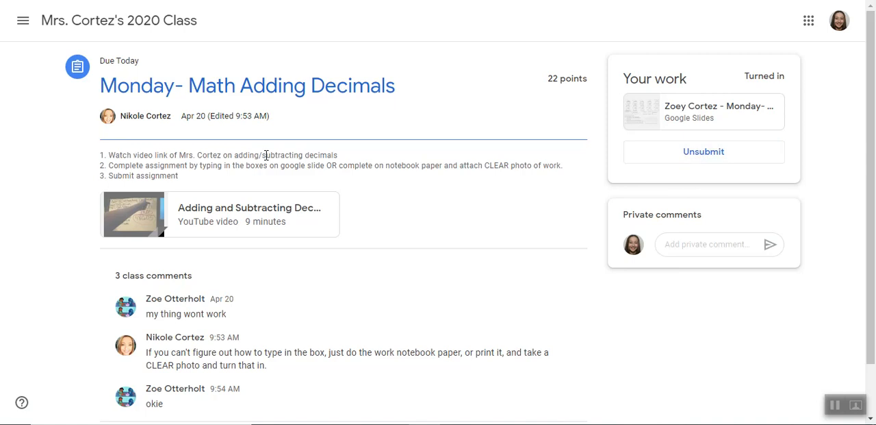
{"action": "mouse_move", "coordinate": [674, 200]}
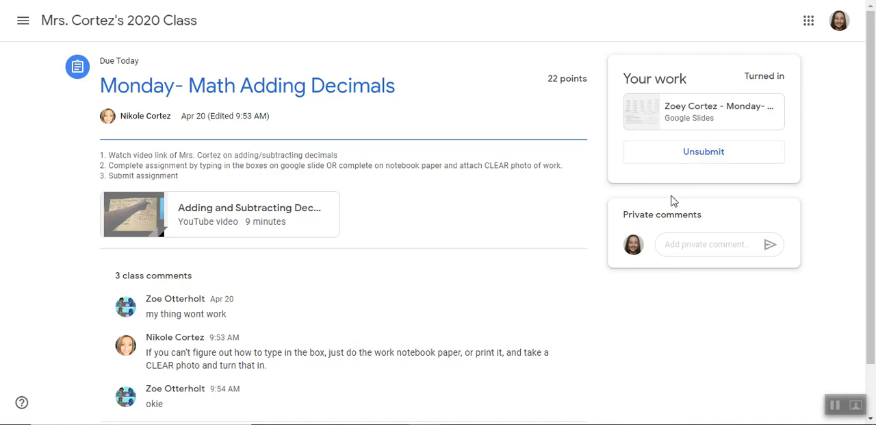
{"action": "mouse_move", "coordinate": [564, 29]}
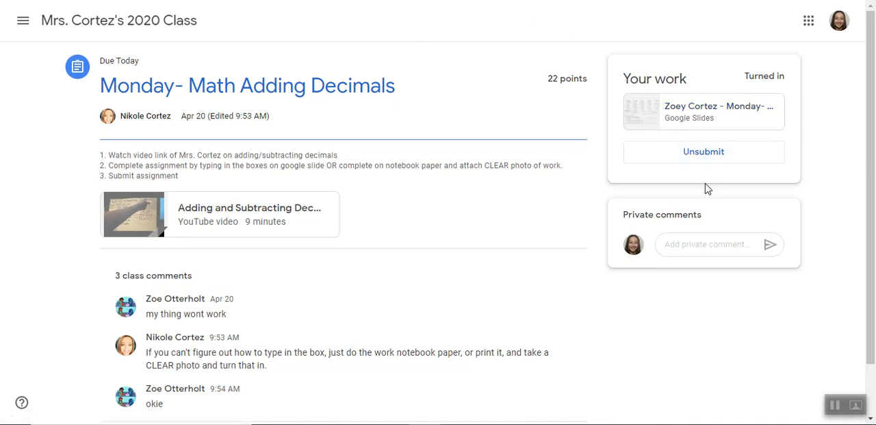
Unsubmit the Adding Decimals assignment so it returns to Assigned.
{"action": "left_click", "coordinate": [704, 151]}
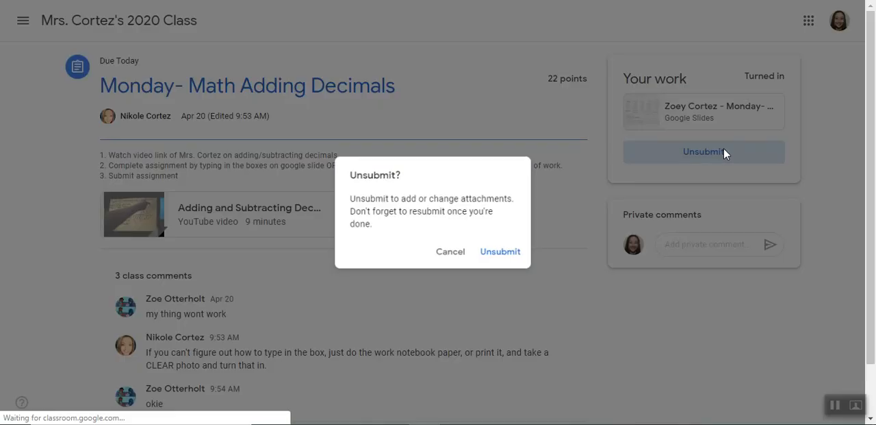
{"action": "left_click", "coordinate": [500, 252]}
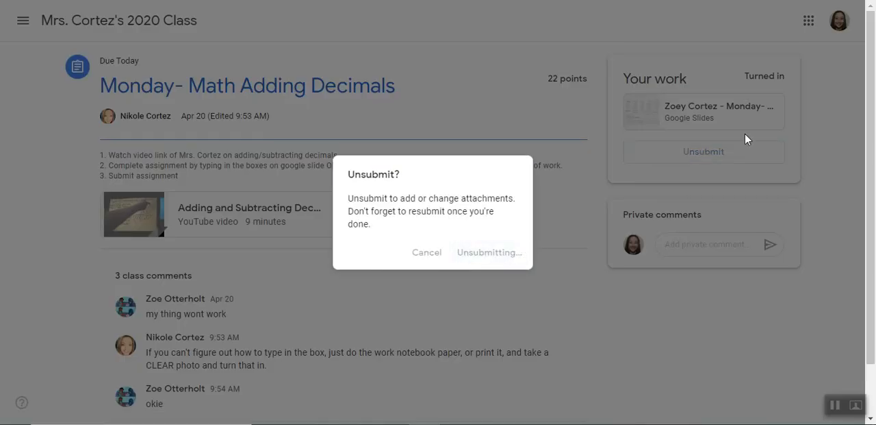
{"action": "left_click", "coordinate": [489, 252]}
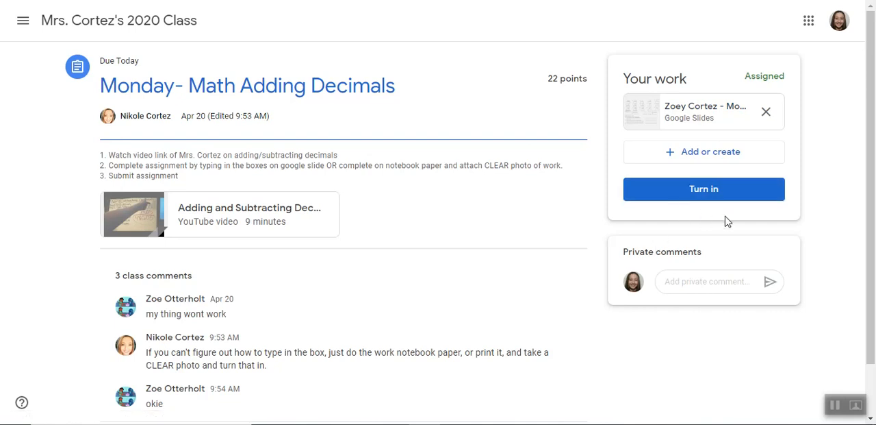
{"action": "mouse_move", "coordinate": [687, 297]}
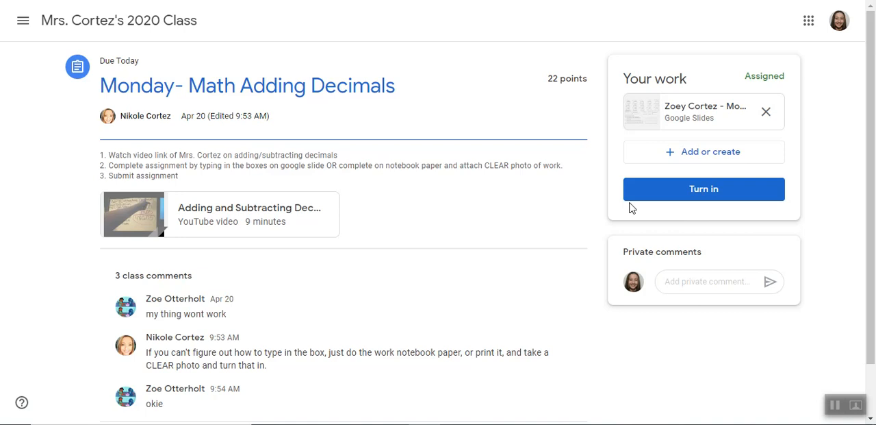
{"action": "mouse_move", "coordinate": [676, 163]}
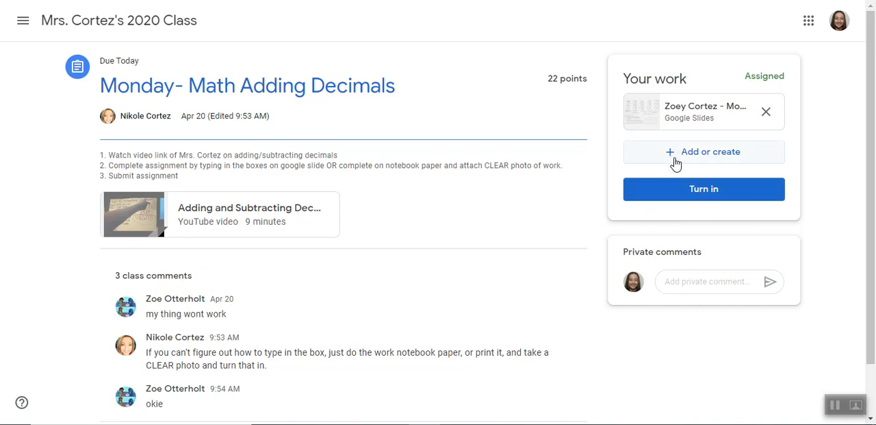
{"action": "left_click", "coordinate": [704, 151]}
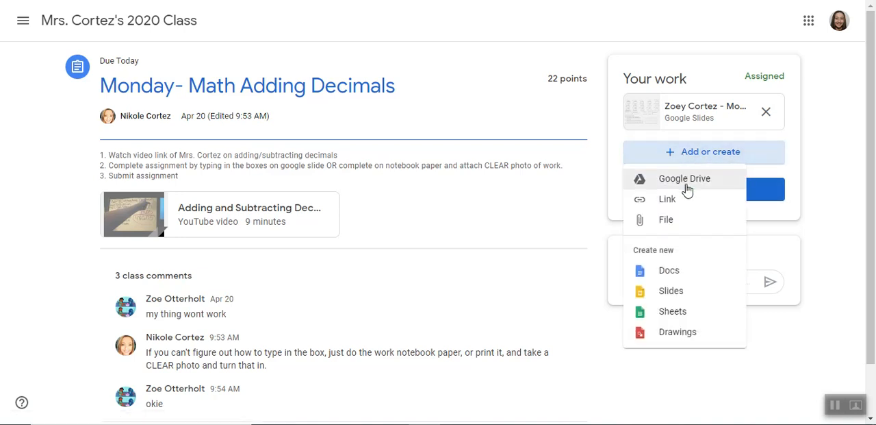
{"action": "left_click", "coordinate": [685, 178]}
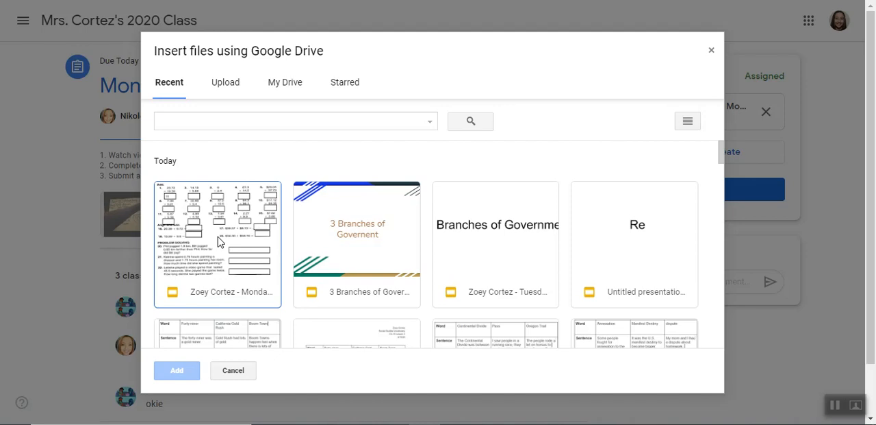
{"action": "left_click", "coordinate": [218, 244]}
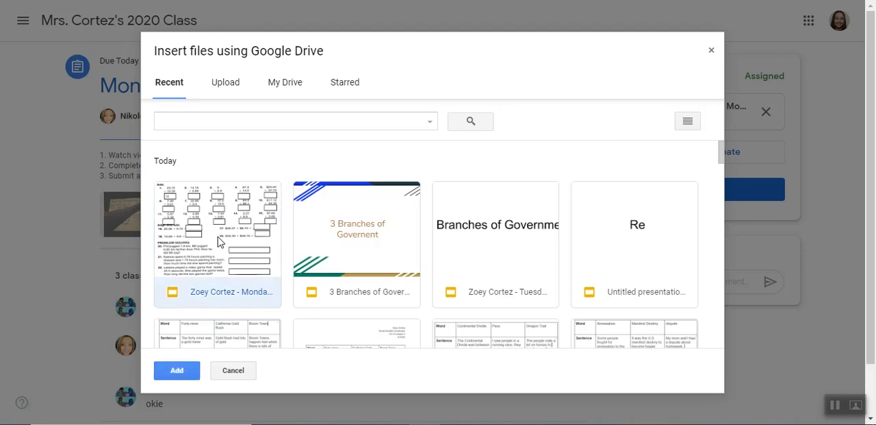
{"action": "left_click", "coordinate": [176, 370]}
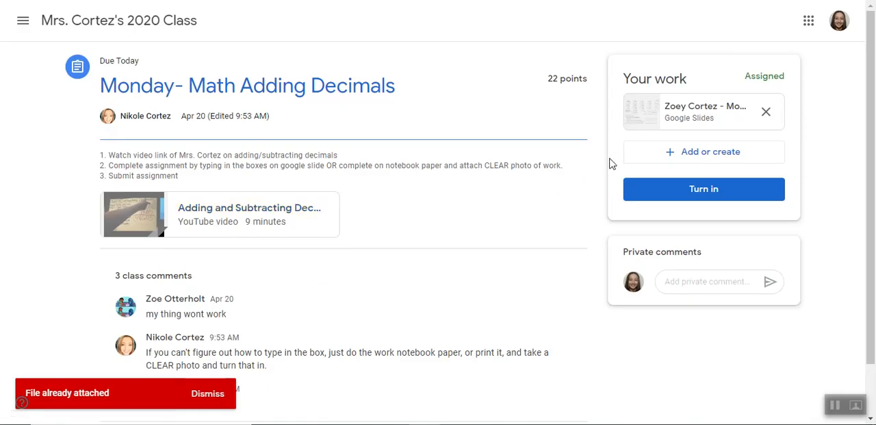
{"action": "mouse_move", "coordinate": [734, 178]}
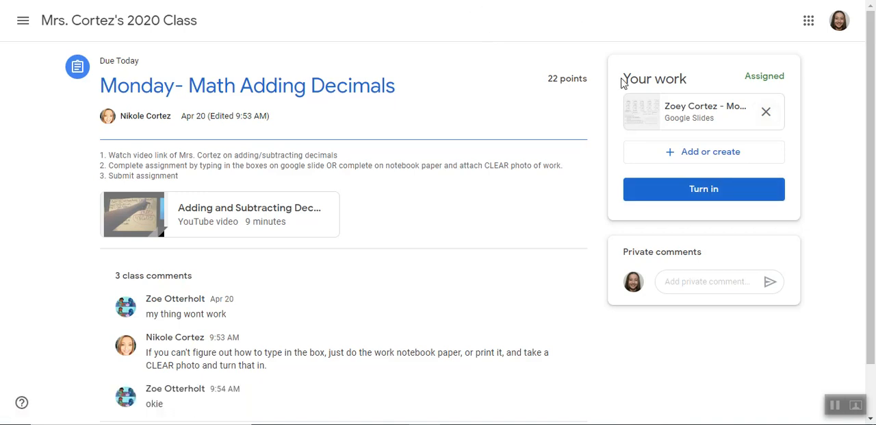
{"action": "mouse_move", "coordinate": [840, 19]}
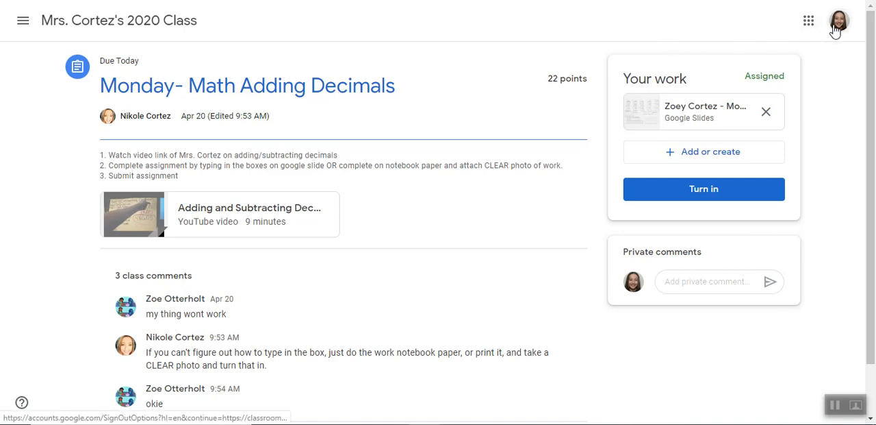
{"action": "mouse_move", "coordinate": [811, 405]}
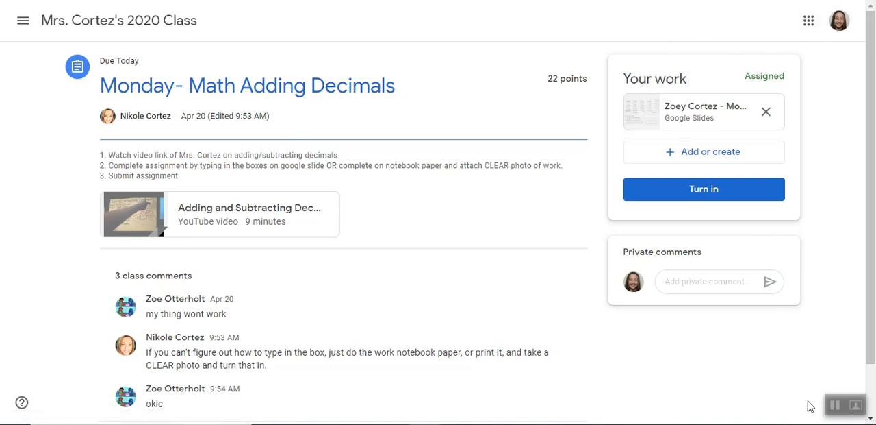